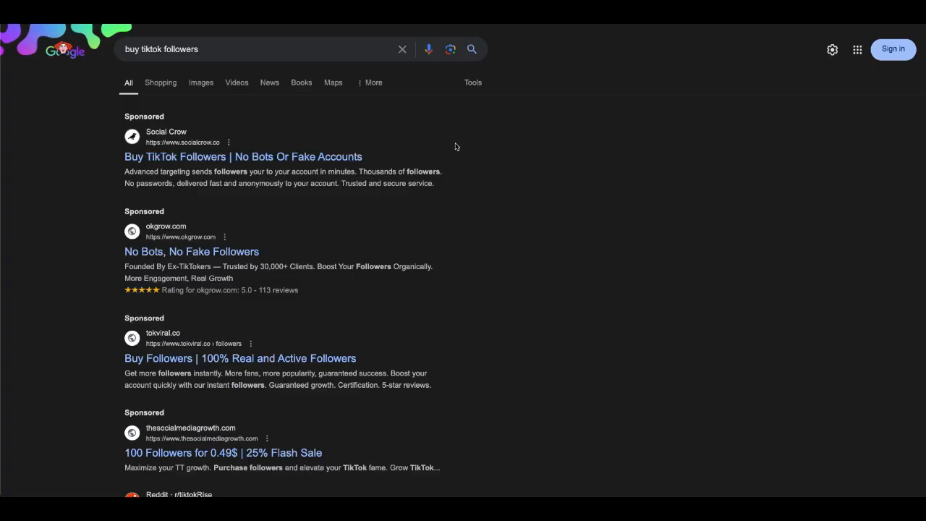
# - Scroll through FameSwap's TikTok listings table comparing audience, price and listed date
pyautogui.scroll(-3)
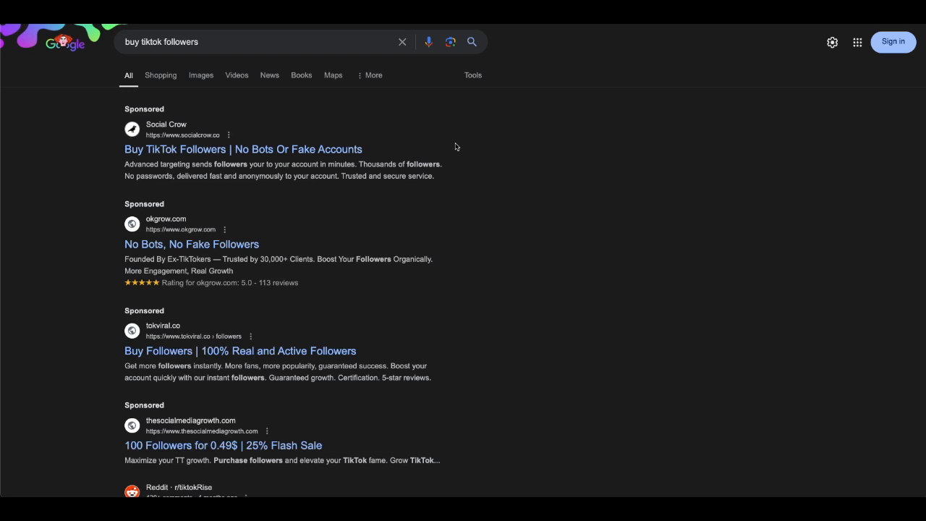
pyautogui.scroll(-3)
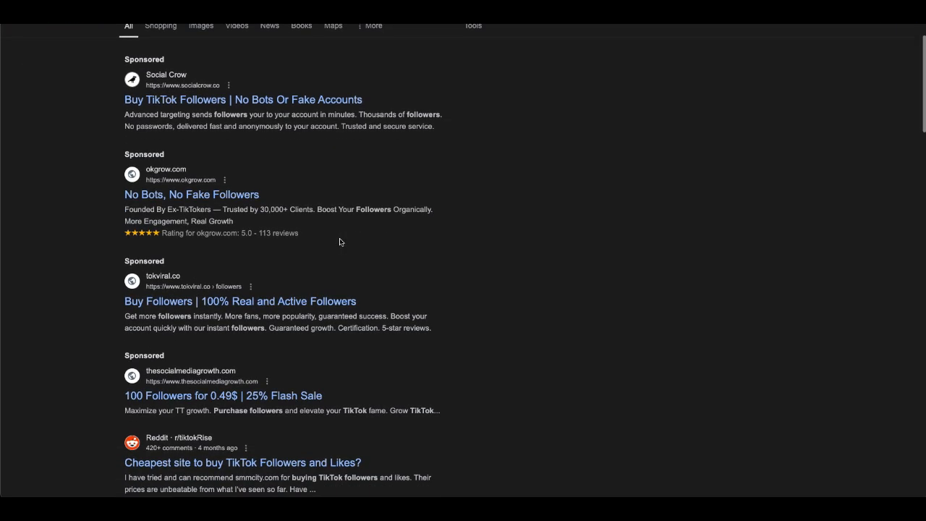
pyautogui.scroll(-3)
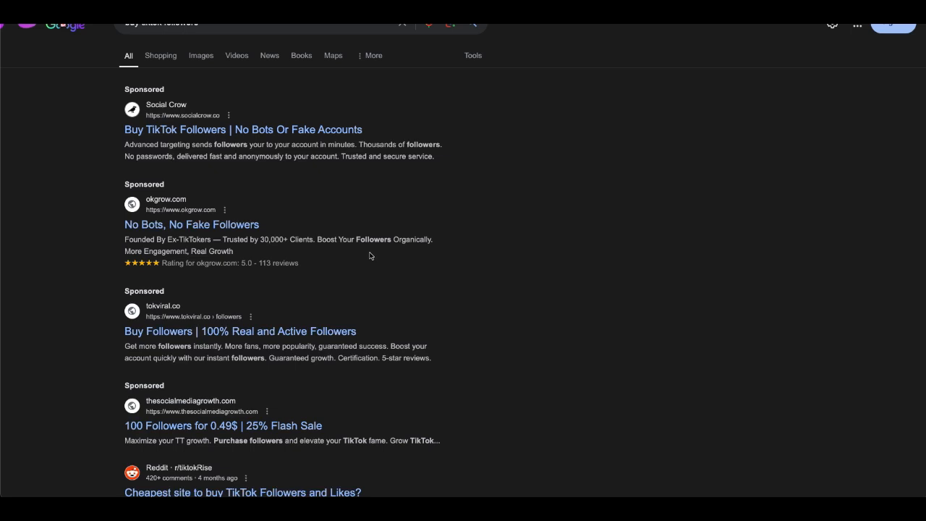
pyautogui.scroll(-3)
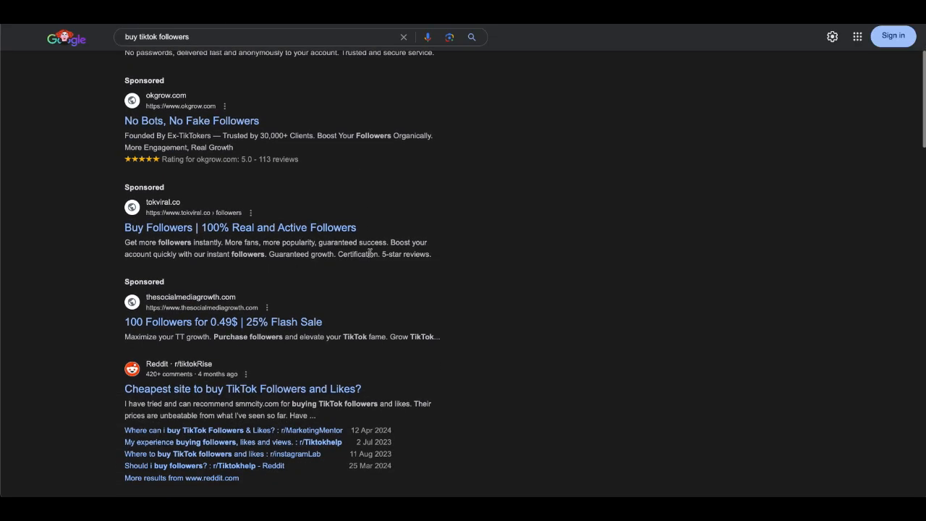
pyautogui.scroll(-3)
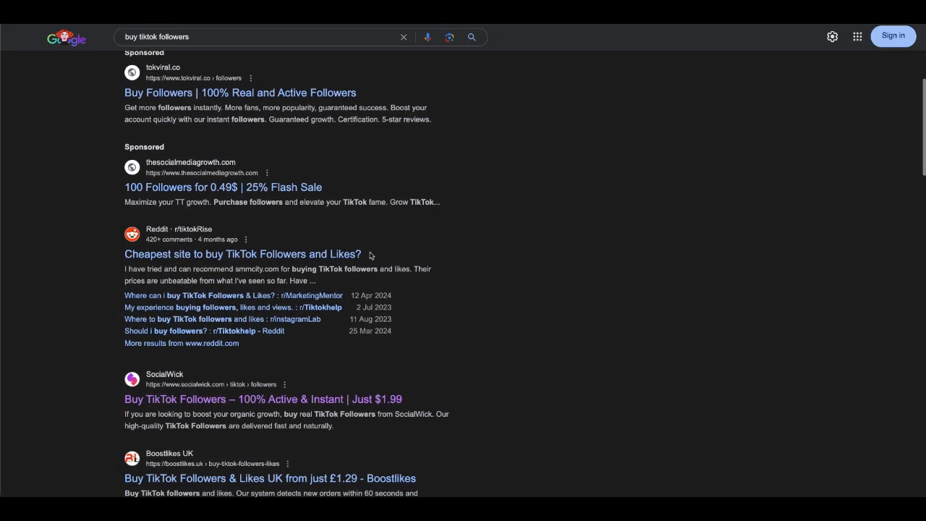
pyautogui.scroll(-3)
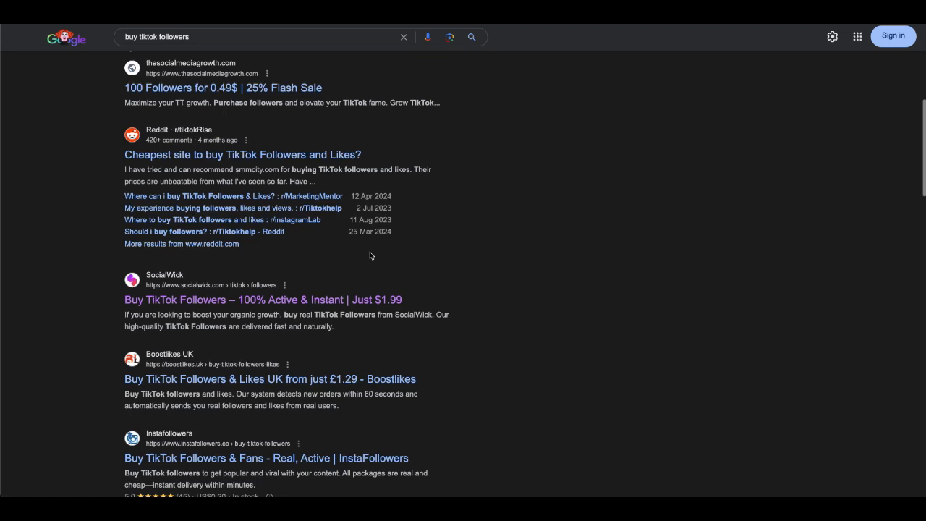
pyautogui.scroll(3)
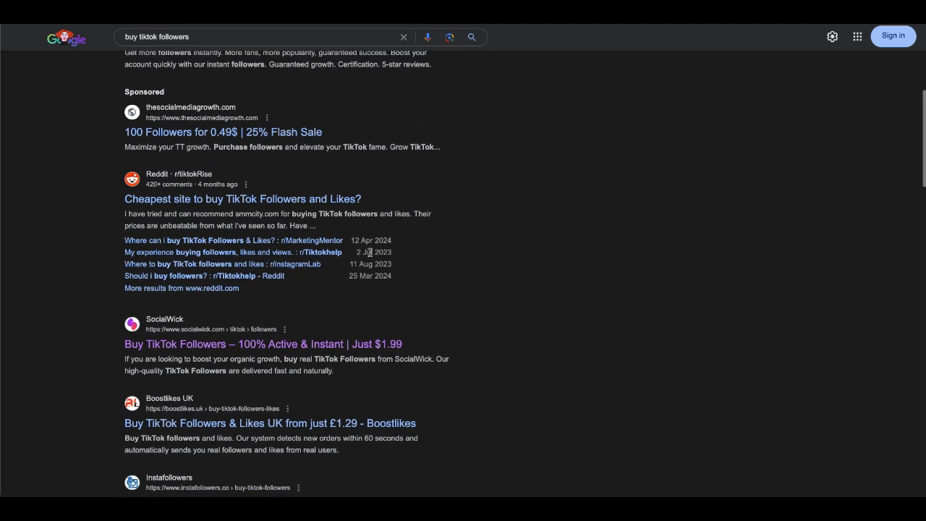
pyautogui.scroll(3)
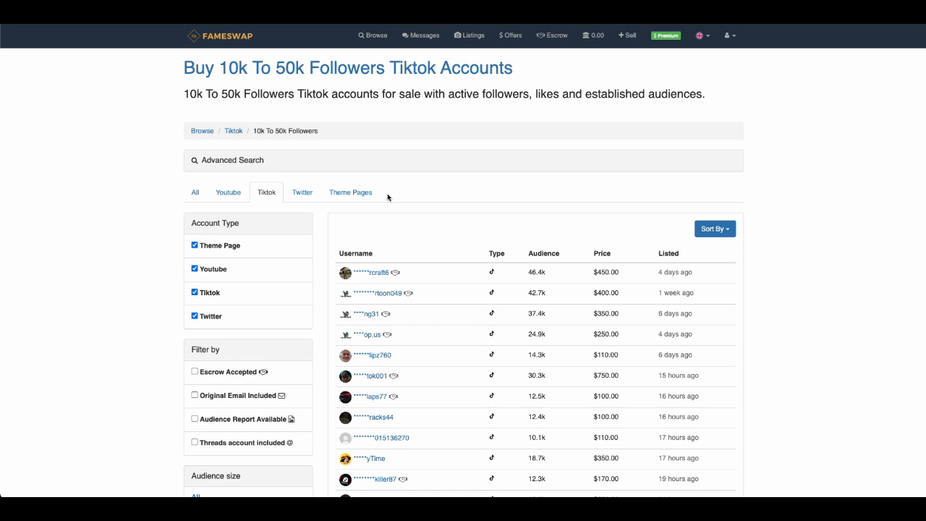
pyautogui.moveTo(301, 69)
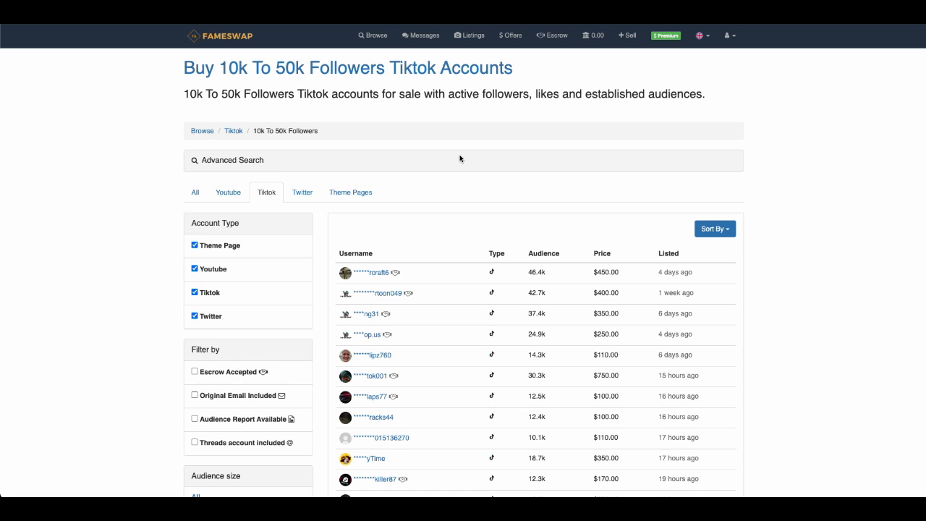
pyautogui.moveTo(397, 157)
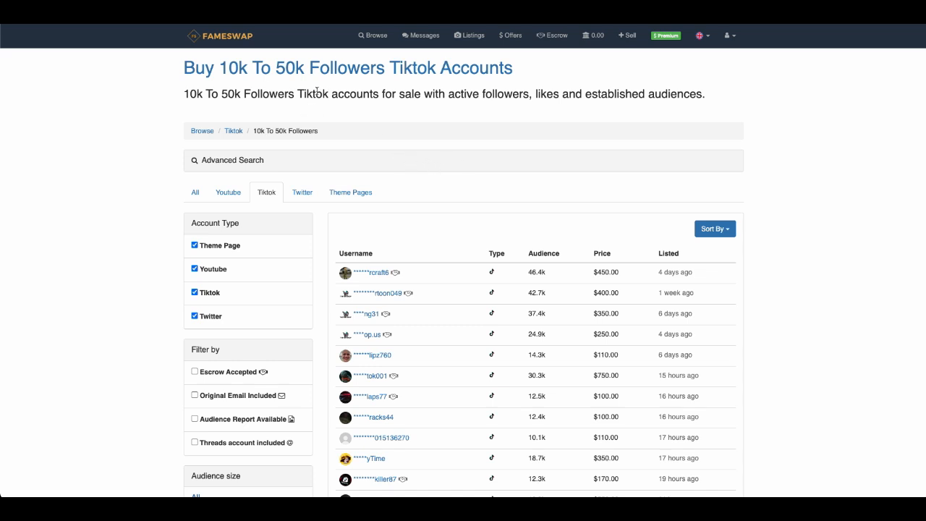
pyautogui.moveTo(346, 137)
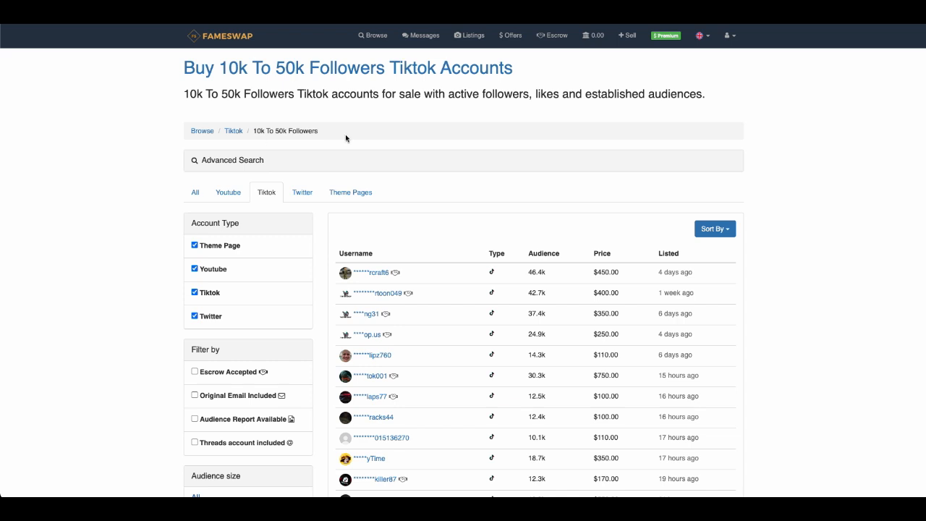
pyautogui.scroll(-3)
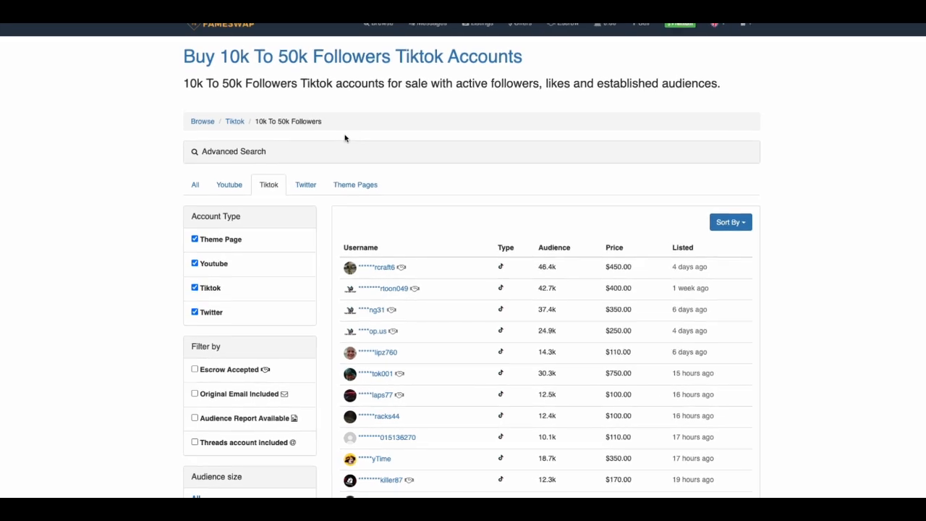
pyautogui.scroll(-3)
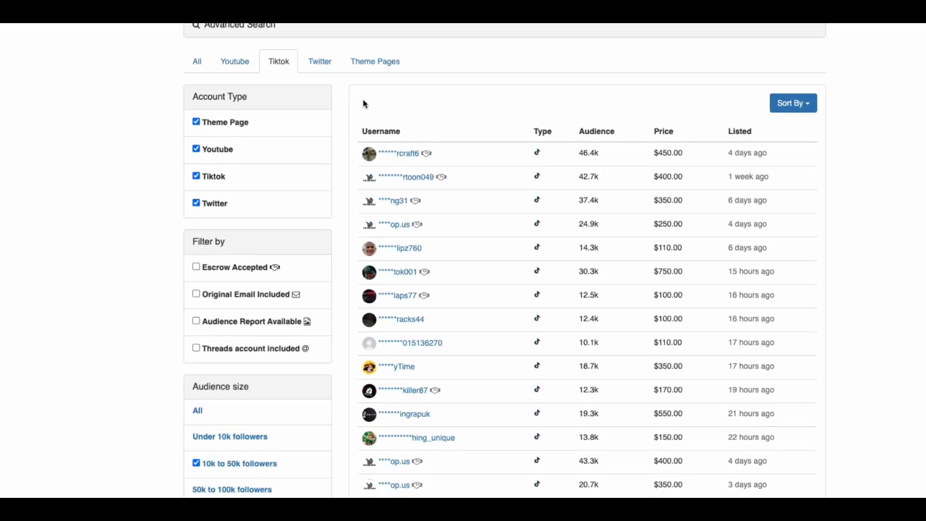
pyautogui.scroll(-3)
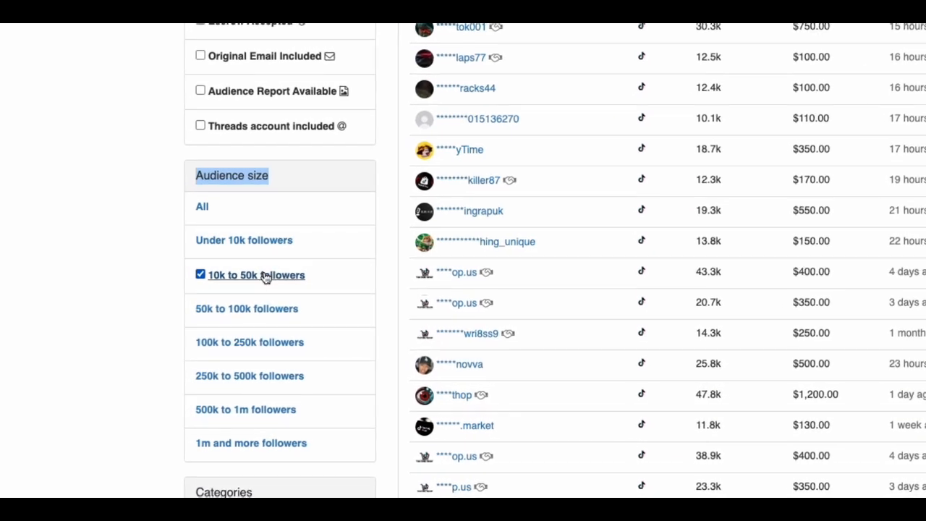
pyautogui.scroll(-3)
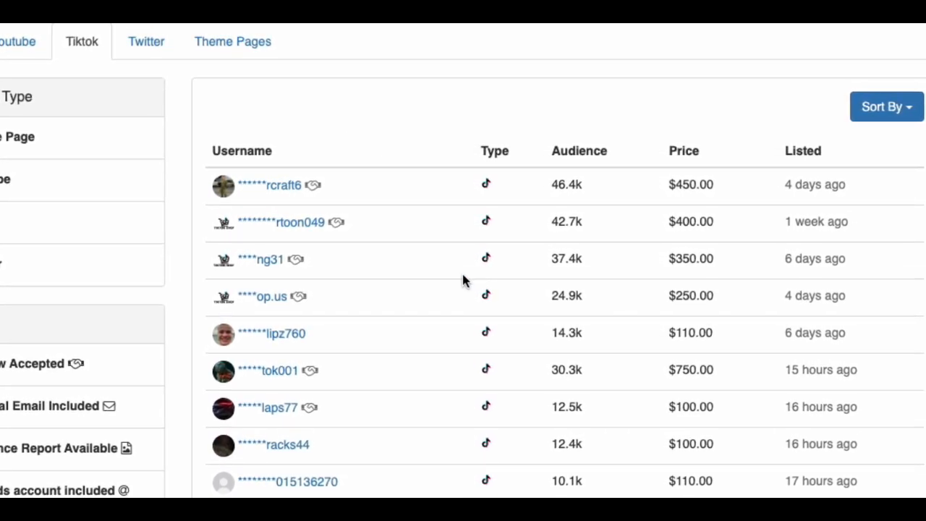
pyautogui.scroll(-3)
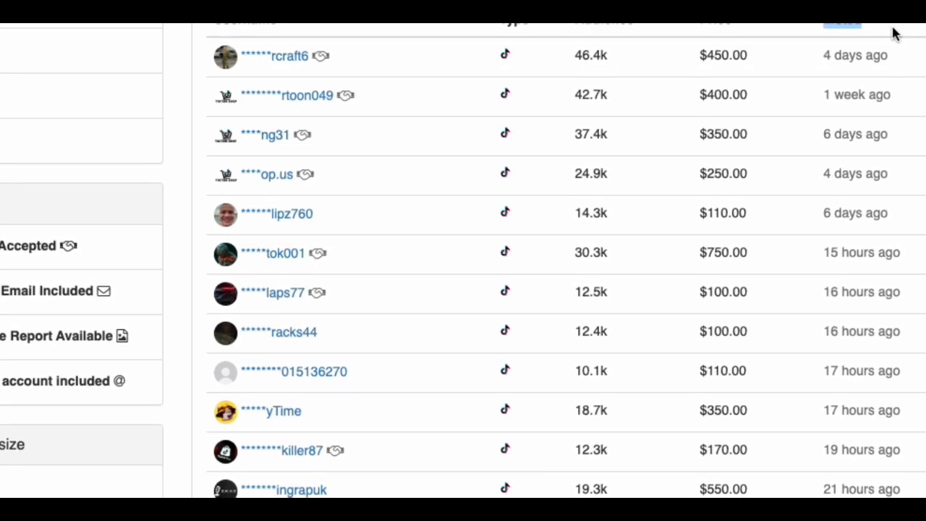
pyautogui.scroll(-3)
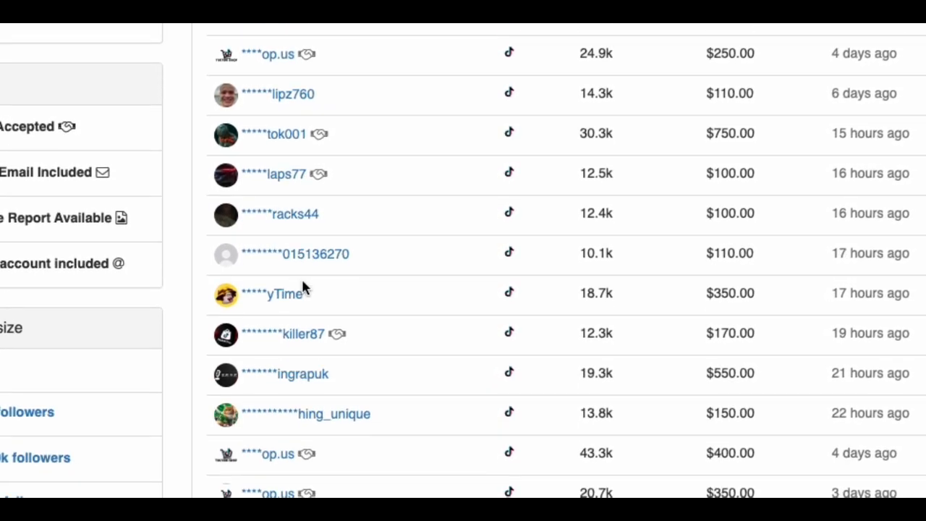
pyautogui.scroll(-3)
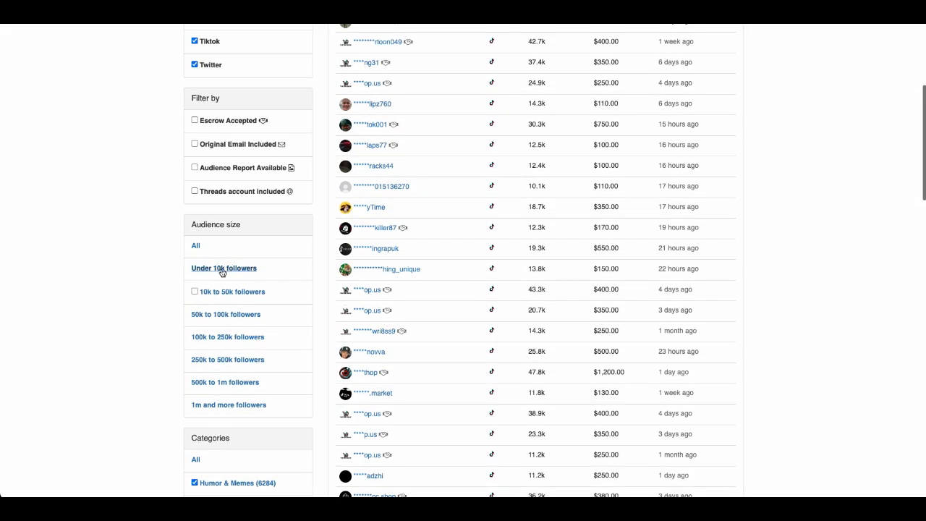
pyautogui.scroll(-3)
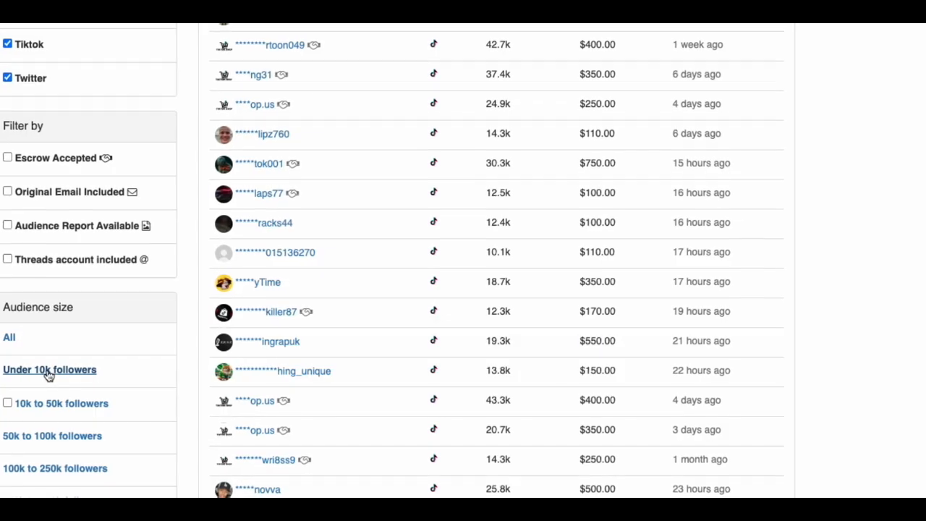
# - Filter to TikTok accounts under 10k followers and review those listings, mostly $100–$200
pyautogui.click(49, 370)
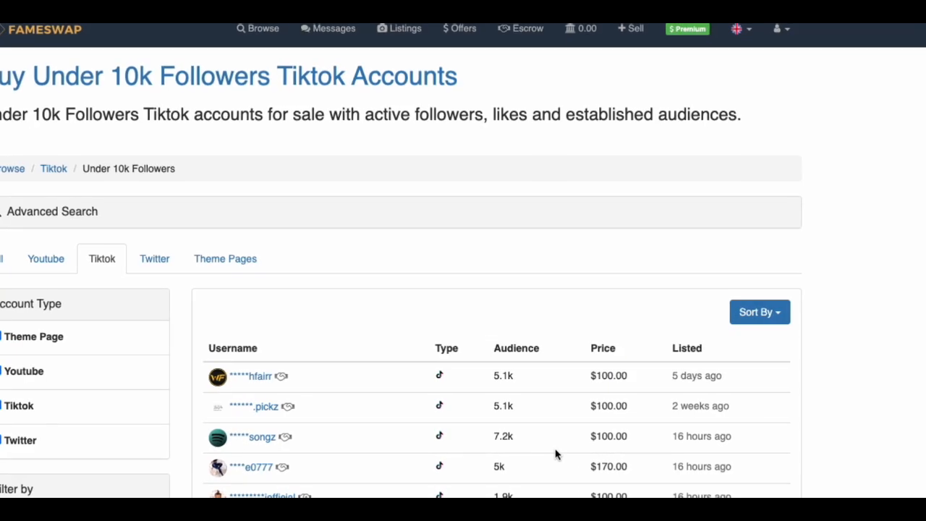
pyautogui.scroll(-3)
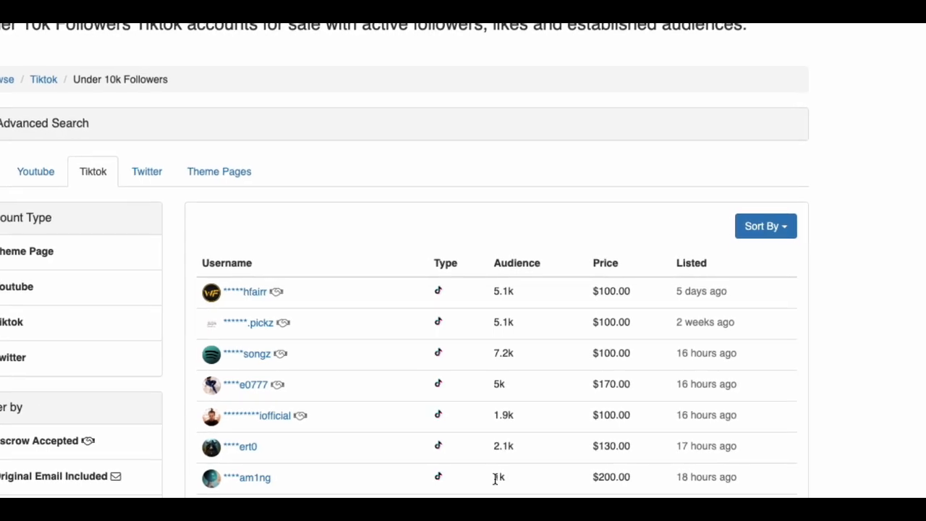
pyautogui.scroll(-3)
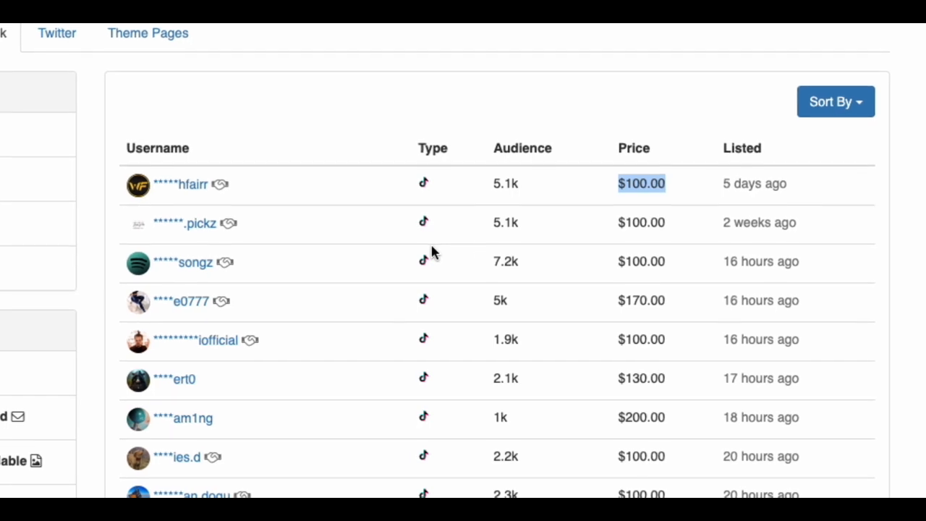
pyautogui.scroll(-3)
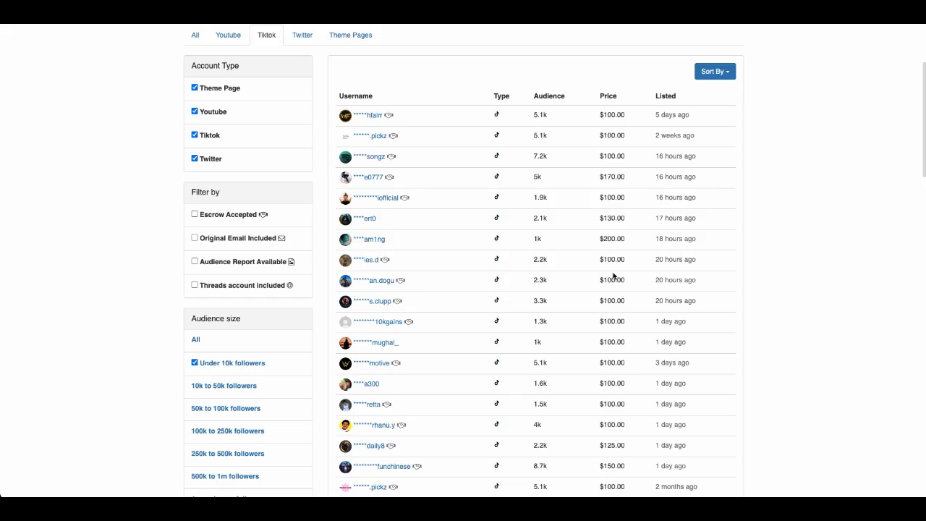
pyautogui.moveTo(554, 295)
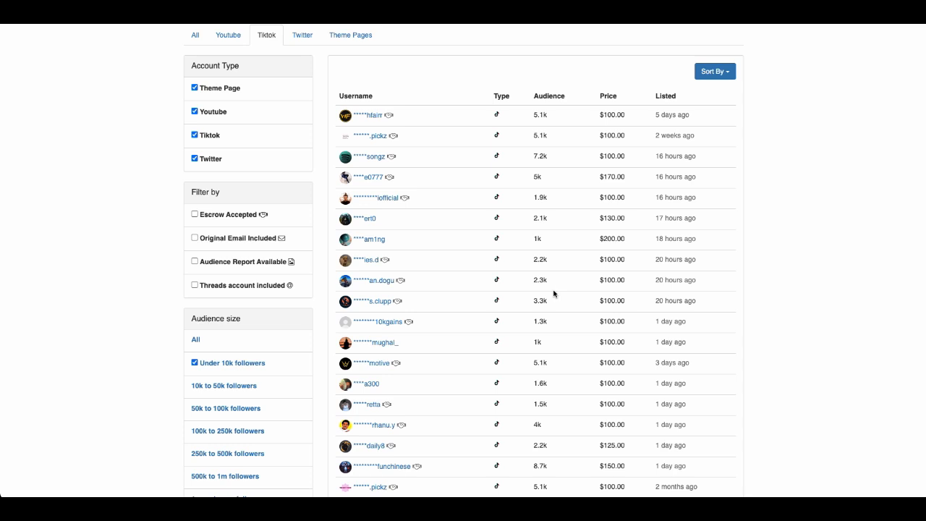
pyautogui.moveTo(553, 292)
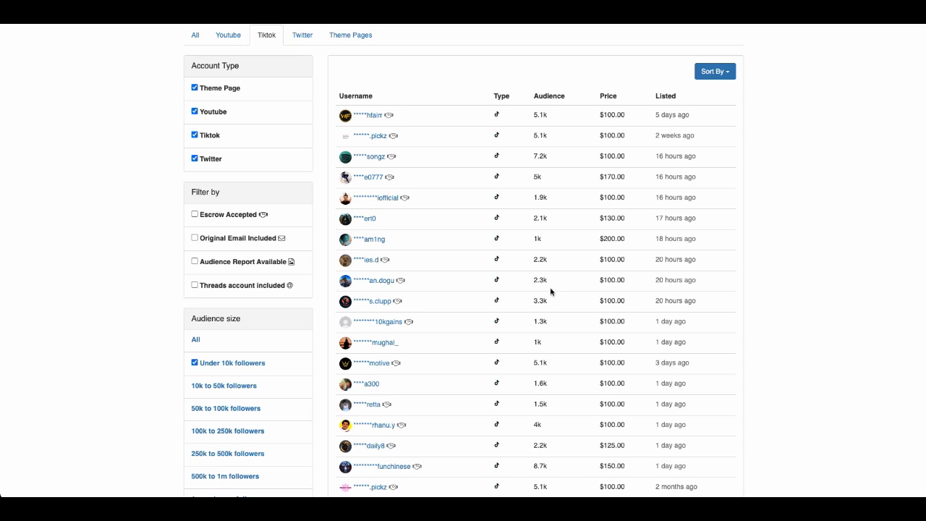
pyautogui.scroll(-3)
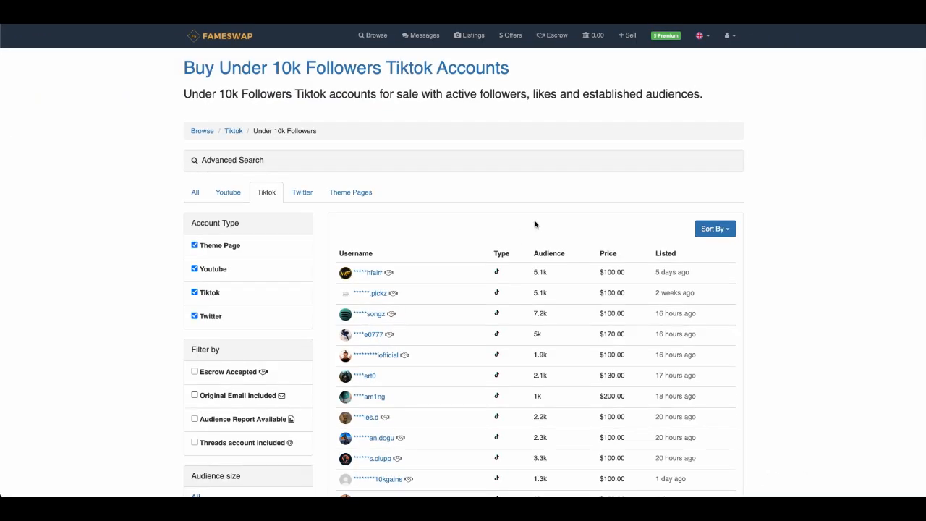
pyautogui.moveTo(339, 159)
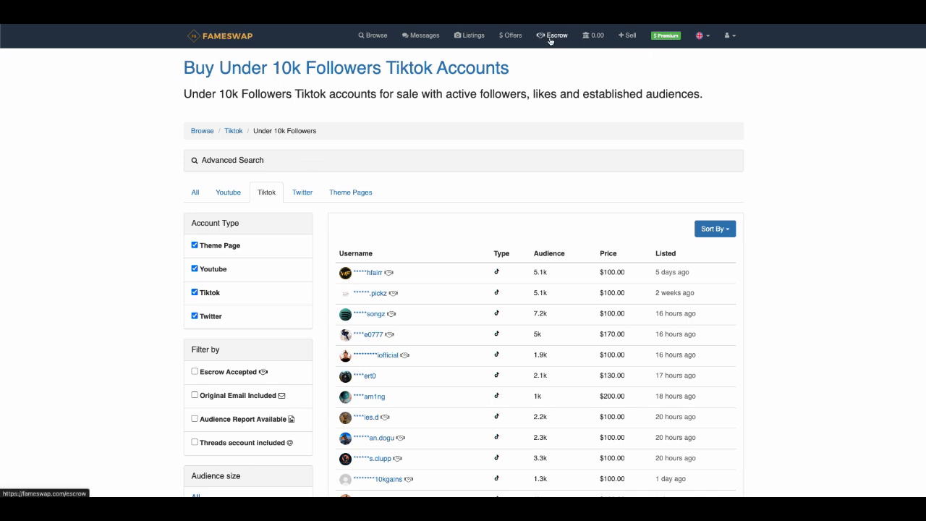
pyautogui.scroll(-3)
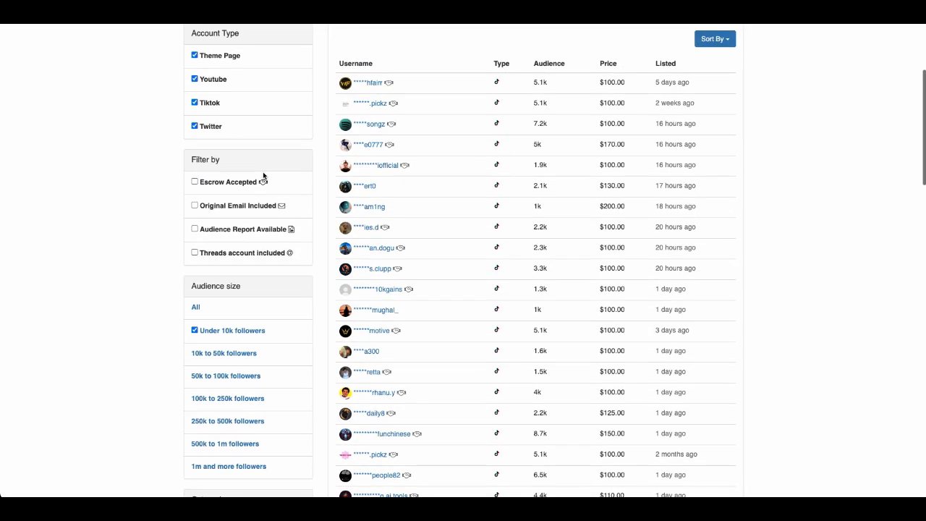
pyautogui.scroll(-3)
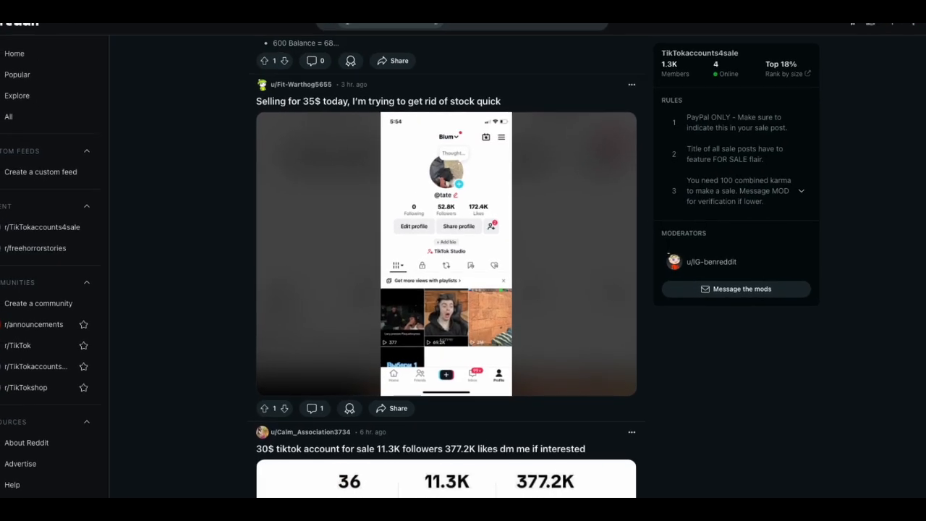
# - Scroll the r/TikTokaccounts4sale feed through account listings priced $20–$160 with follower and like counts
pyautogui.scroll(-3)
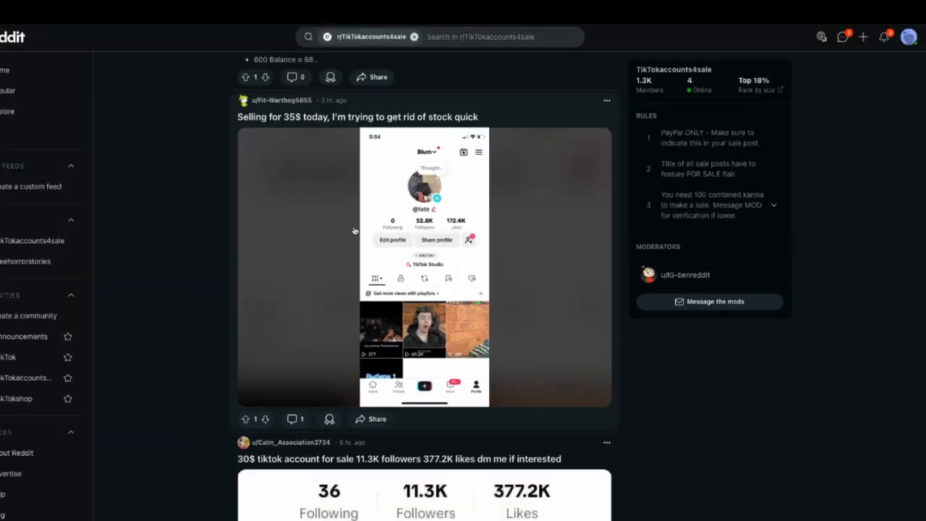
pyautogui.moveTo(392, 230)
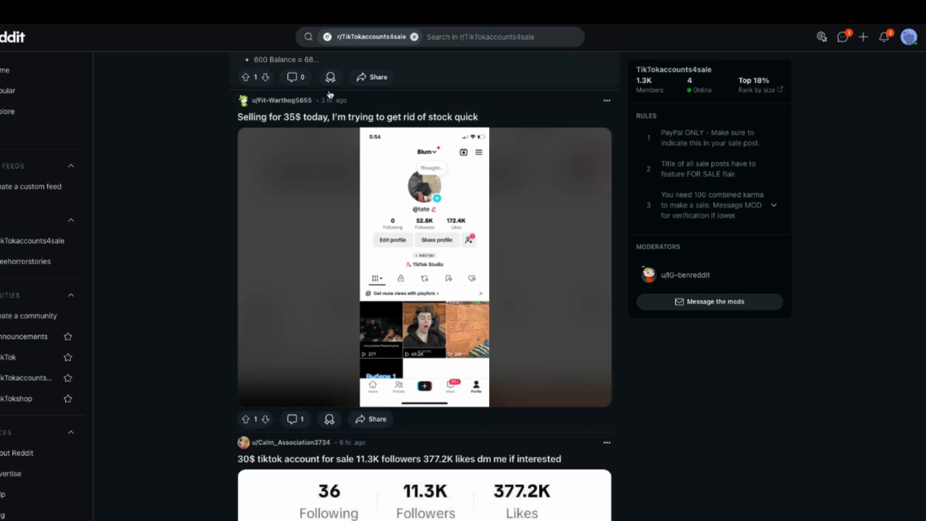
pyautogui.scroll(-3)
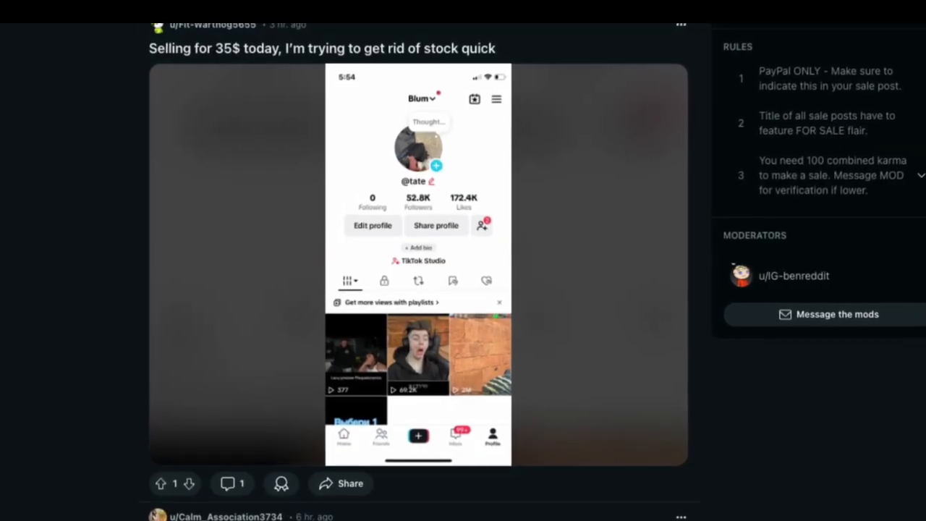
pyautogui.scroll(-3)
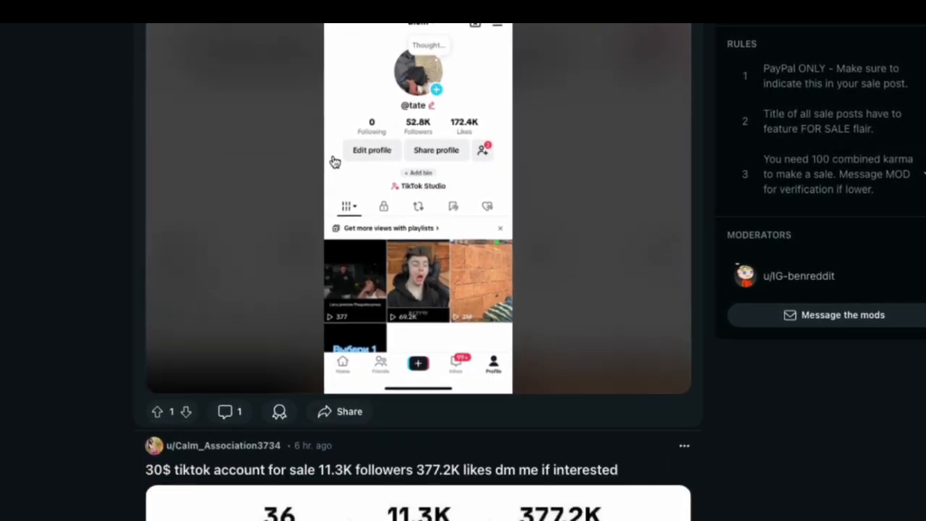
pyautogui.scroll(-3)
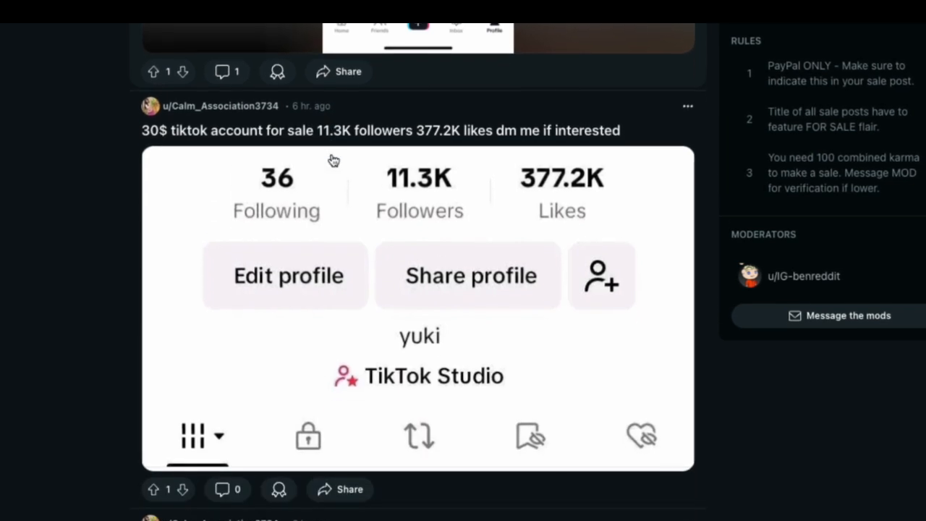
pyautogui.scroll(-3)
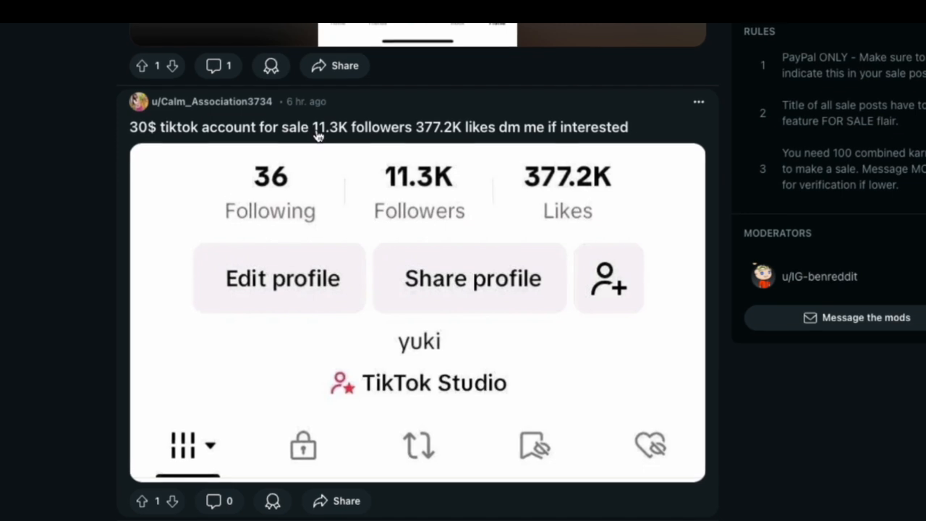
pyautogui.scroll(-3)
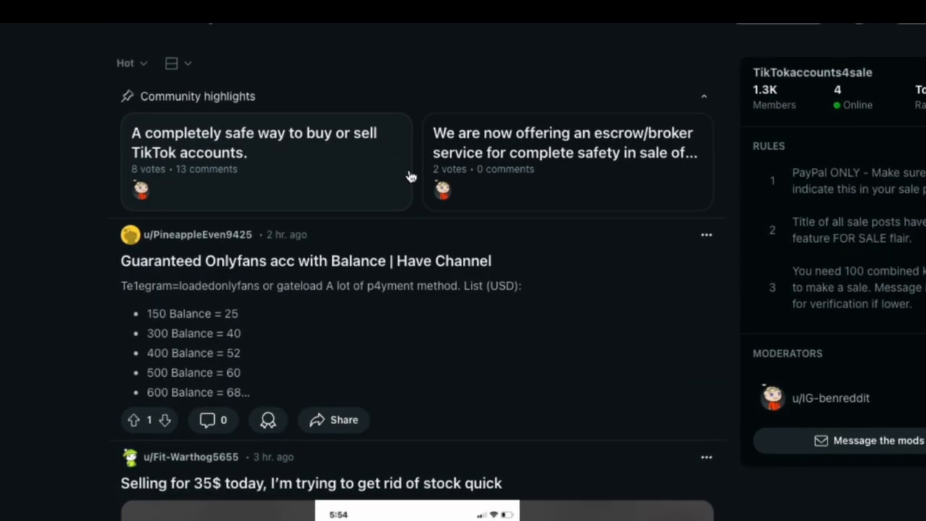
pyautogui.scroll(-3)
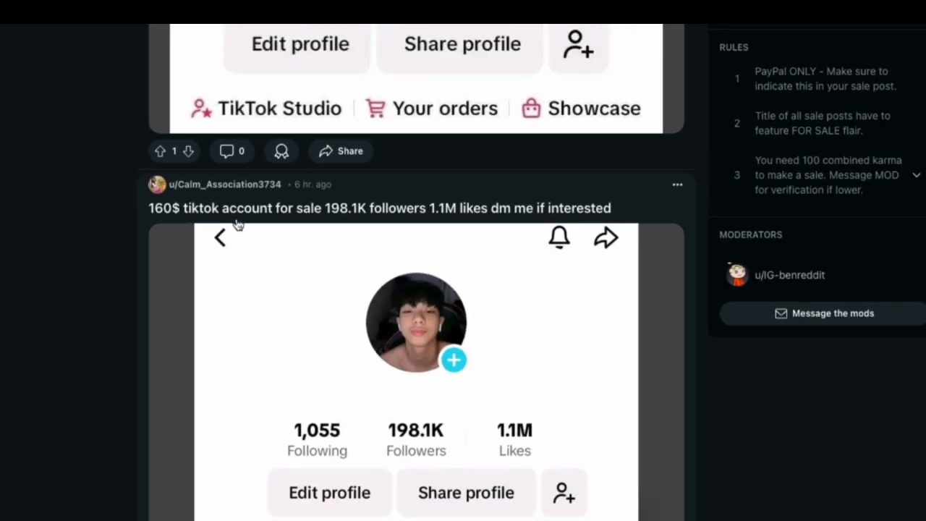
pyautogui.moveTo(345, 220)
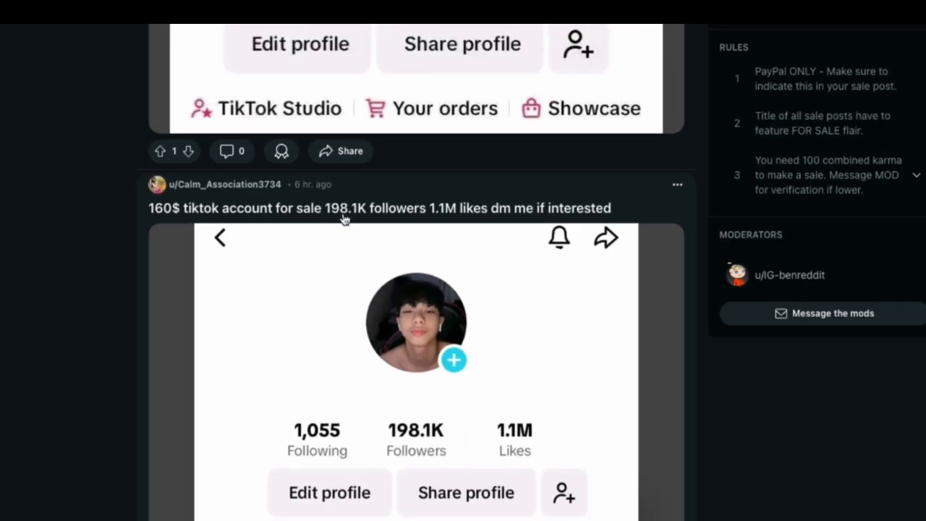
pyautogui.moveTo(340, 217)
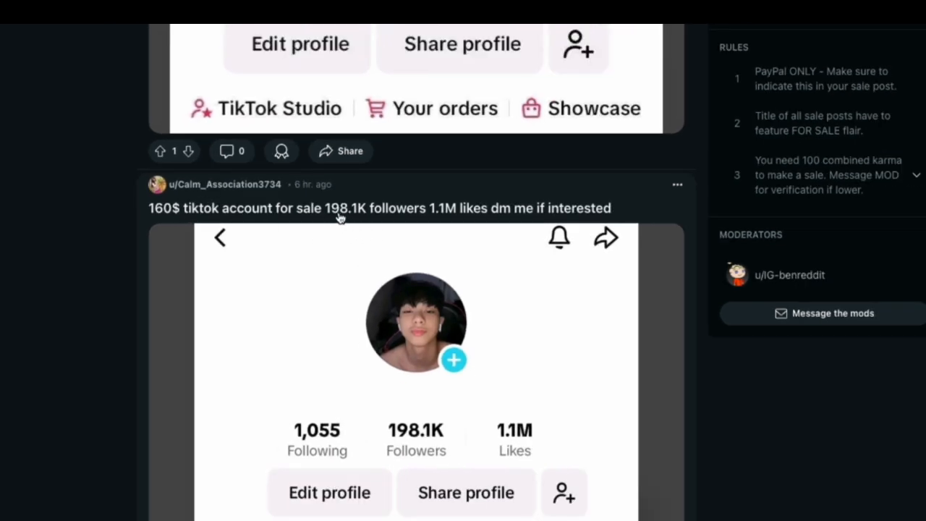
pyautogui.scroll(-3)
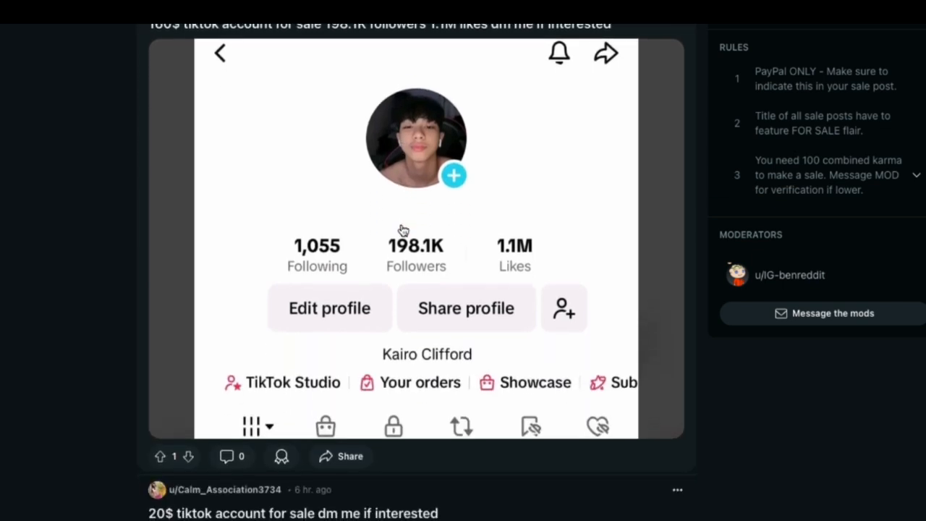
pyautogui.scroll(-3)
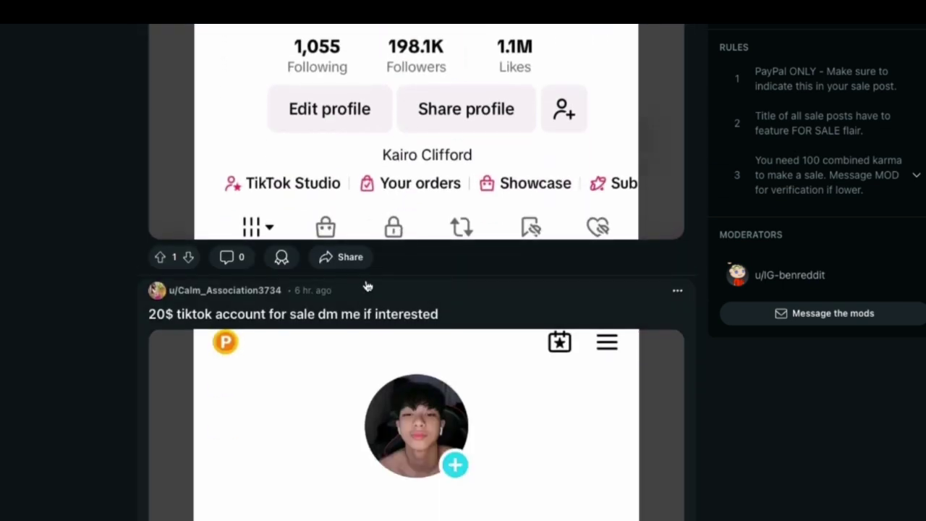
pyautogui.scroll(-3)
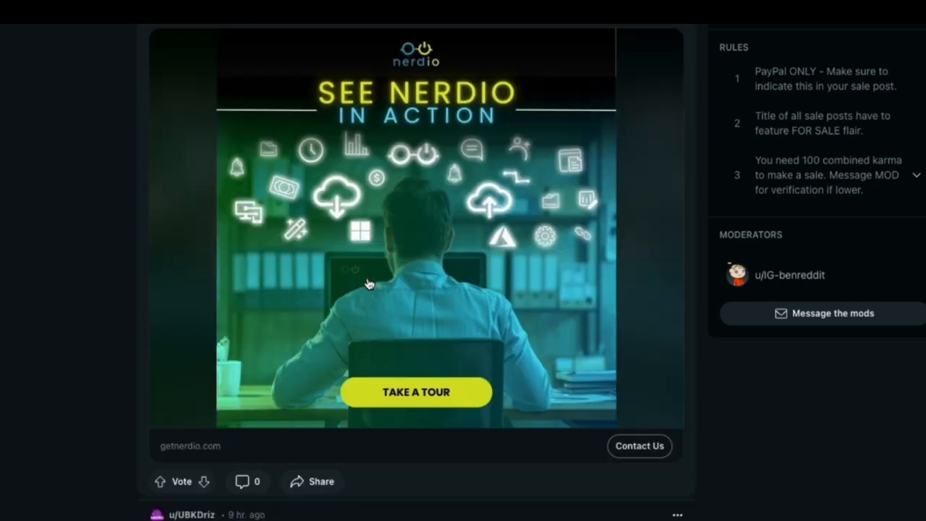
pyautogui.scroll(-3)
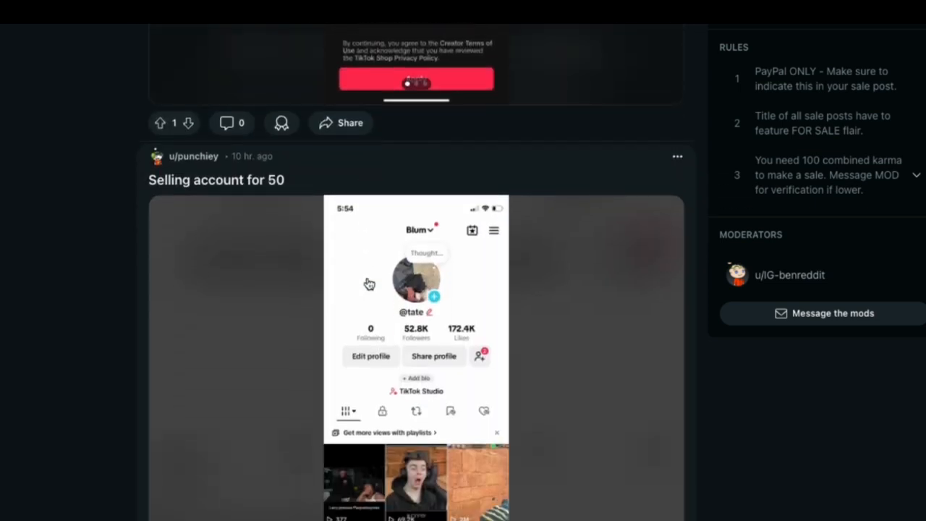
pyautogui.scroll(-3)
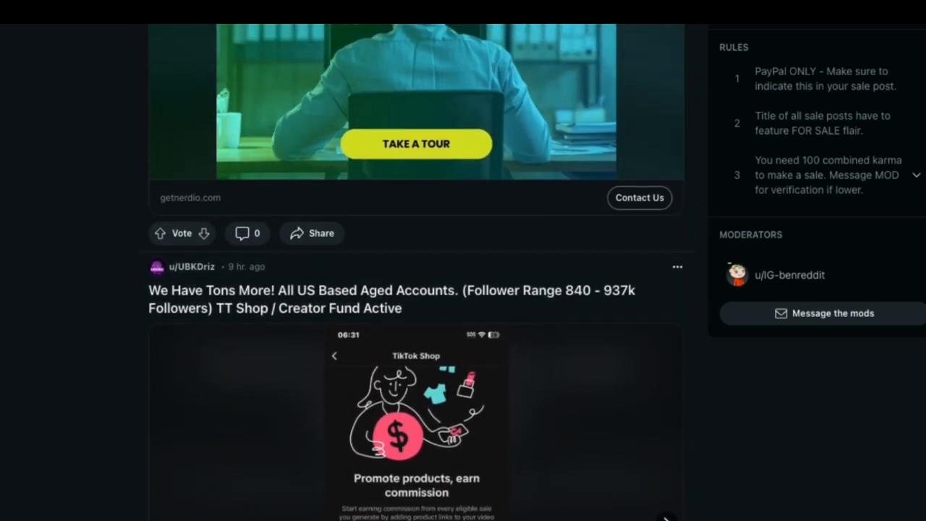
pyautogui.moveTo(440, 293)
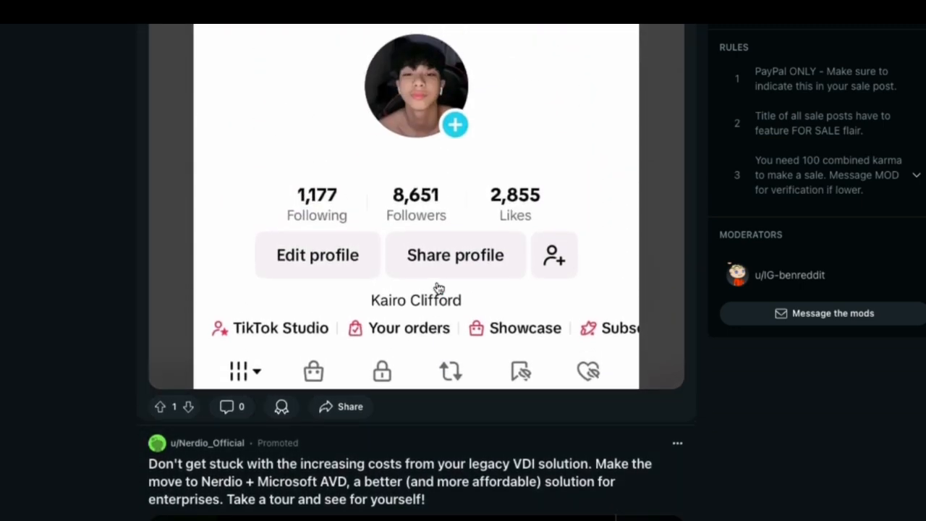
pyautogui.scroll(-3)
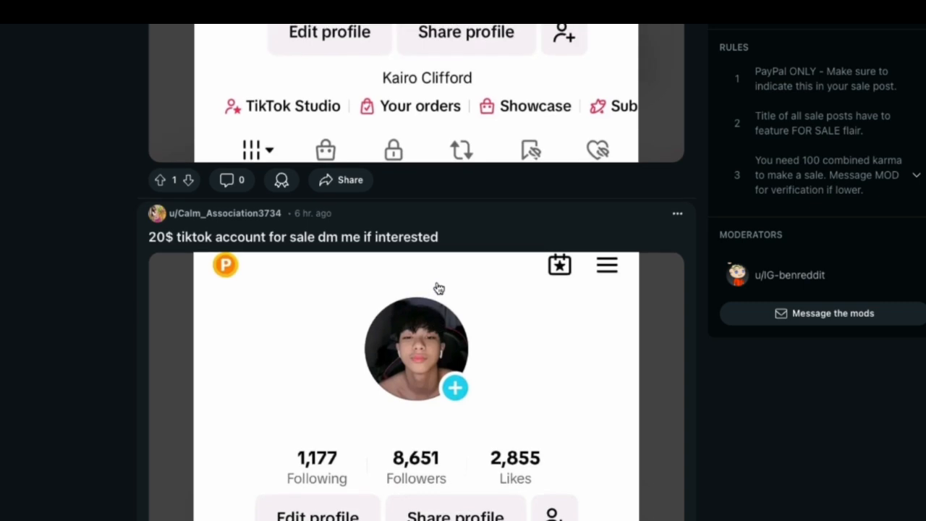
pyautogui.moveTo(446, 280)
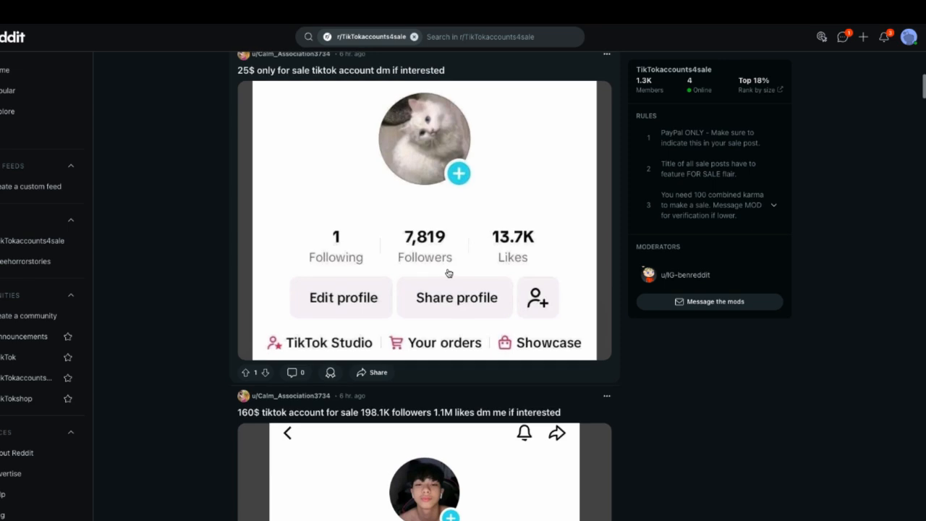
pyautogui.scroll(-3)
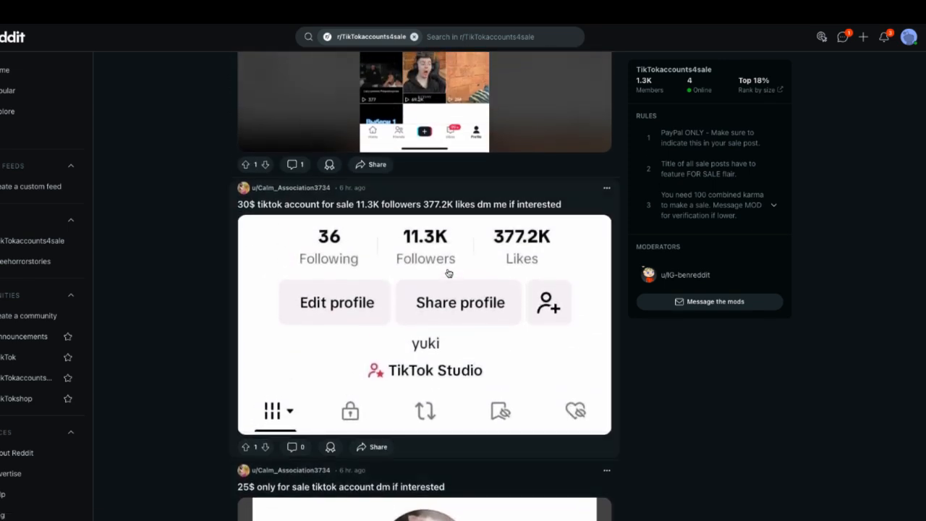
pyautogui.scroll(-3)
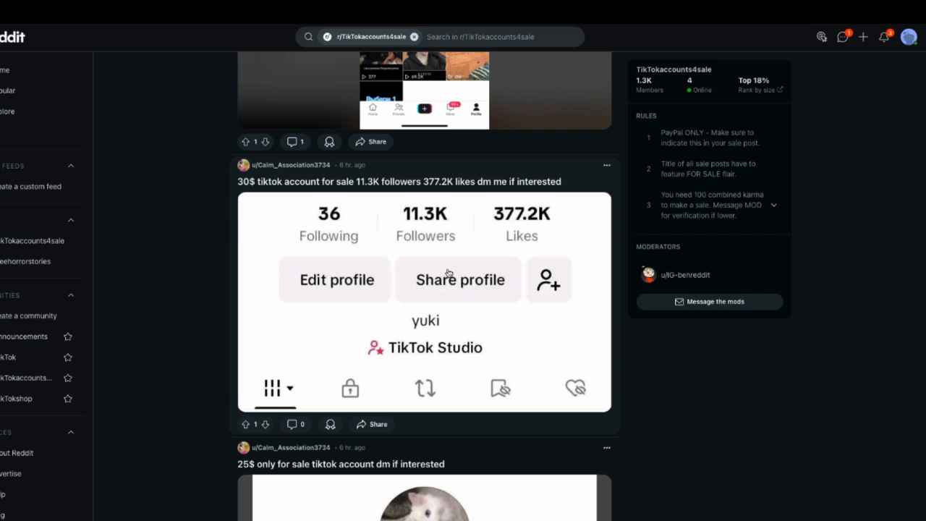
pyautogui.scroll(-3)
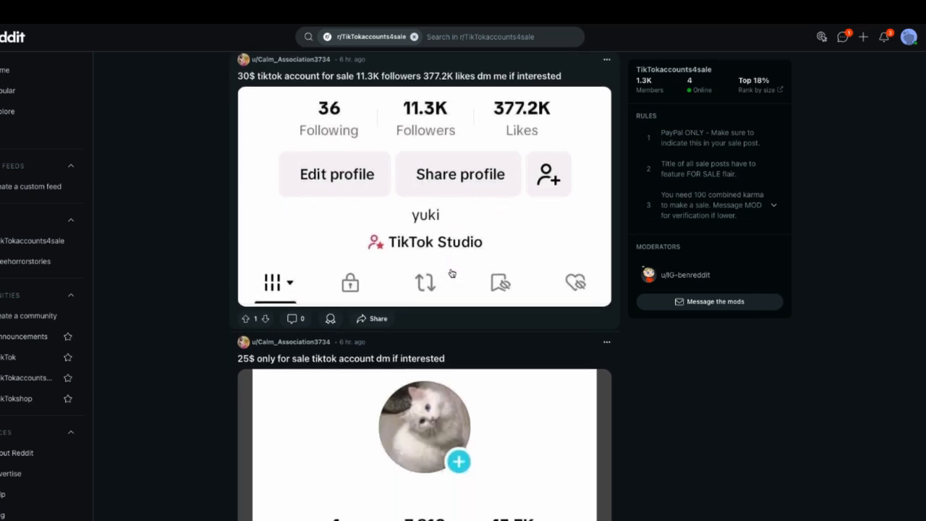
pyautogui.scroll(-3)
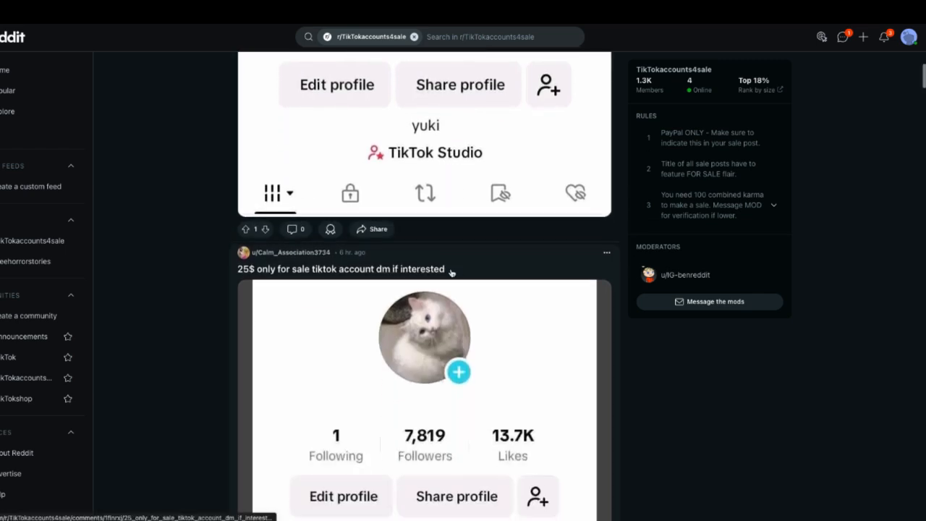
pyautogui.scroll(-3)
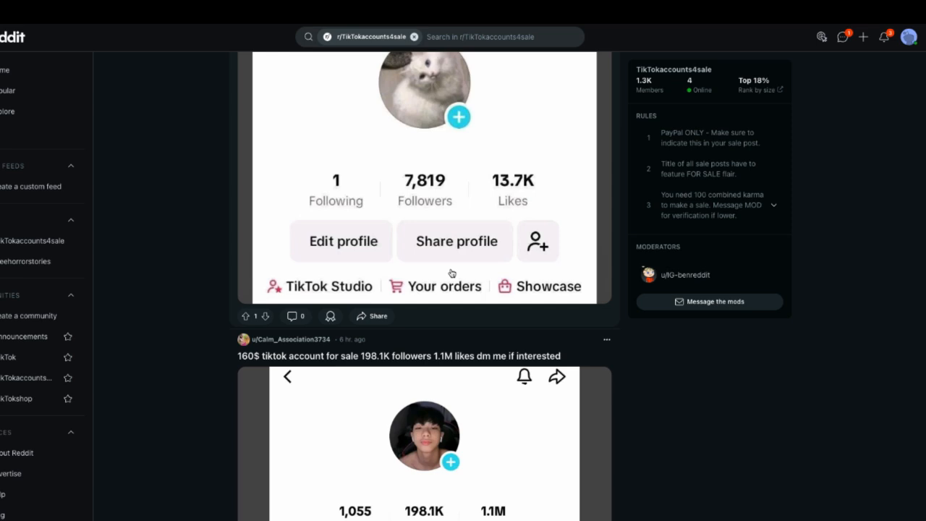
pyautogui.scroll(-3)
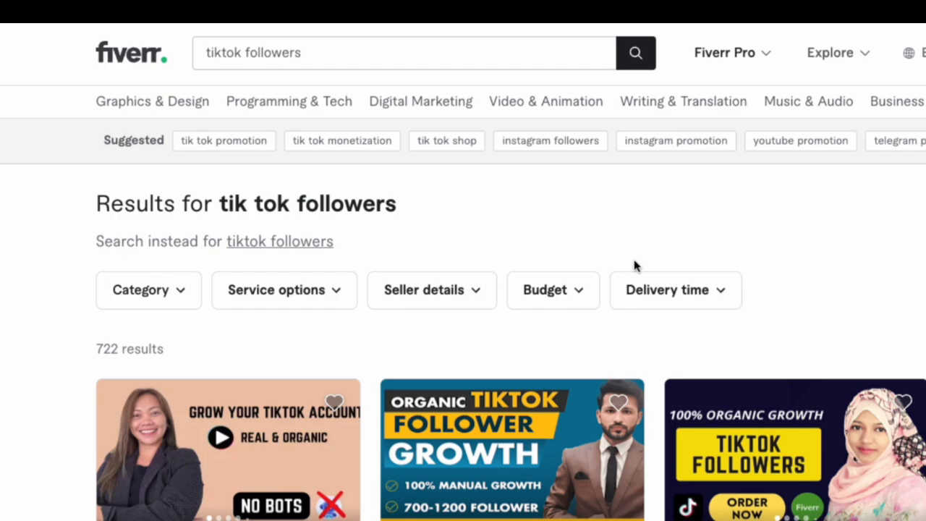
pyautogui.scroll(-3)
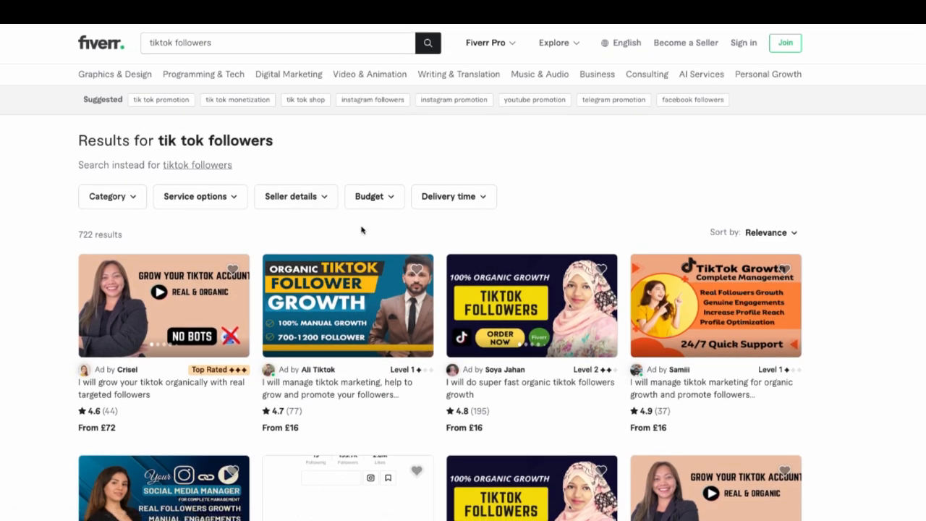
pyautogui.scroll(-3)
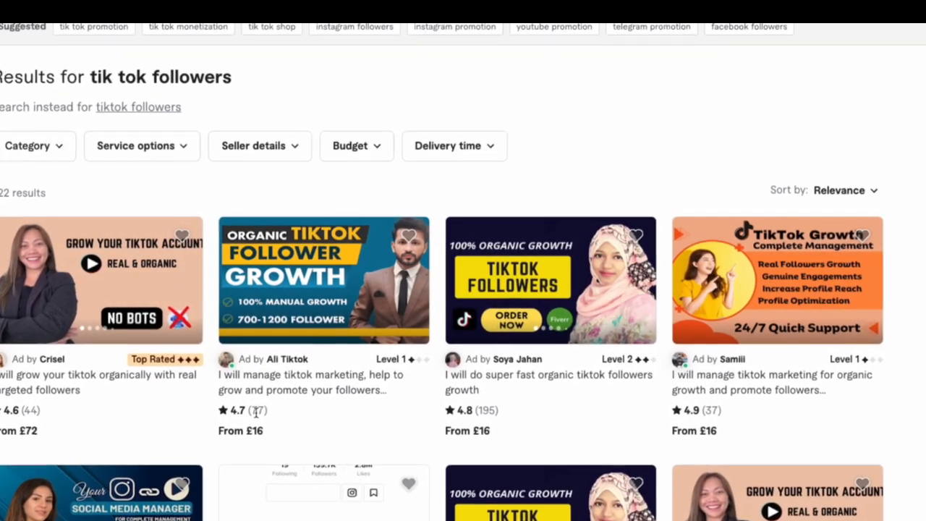
pyautogui.scroll(-3)
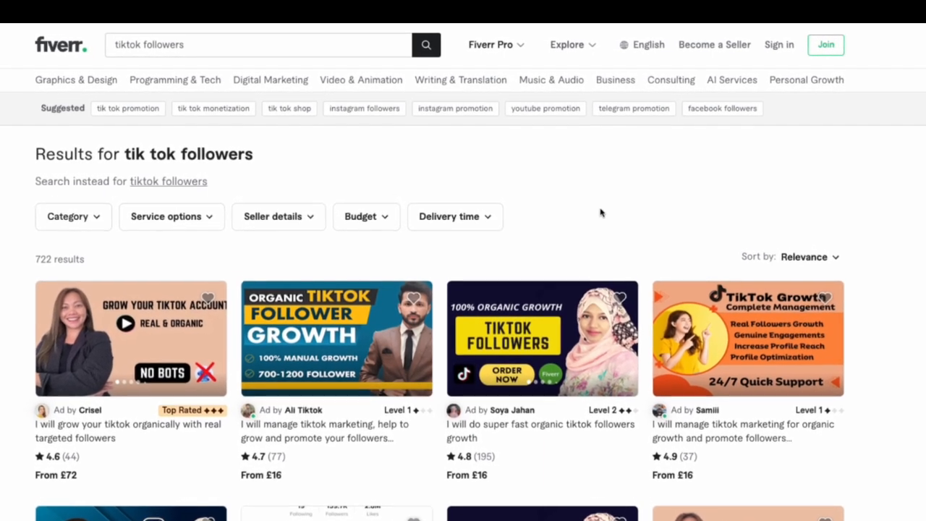
pyautogui.click(253, 45)
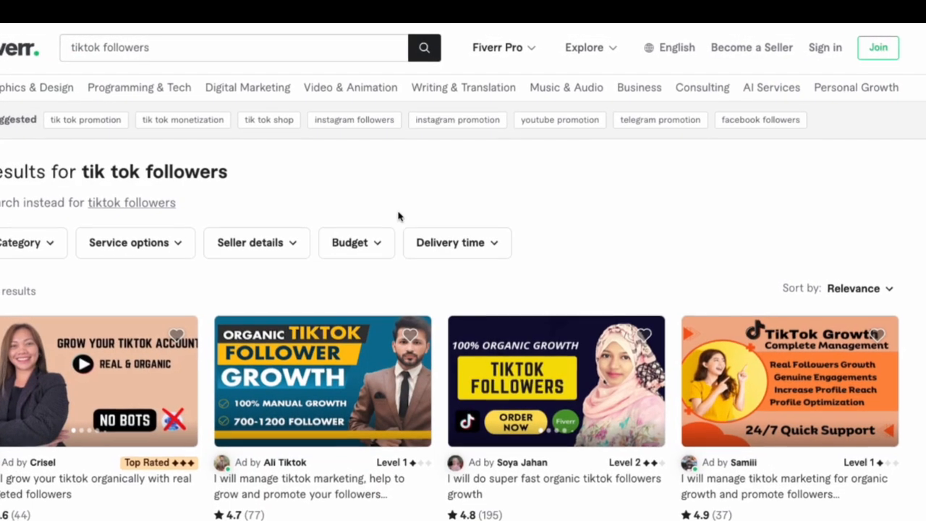
pyautogui.scroll(-3)
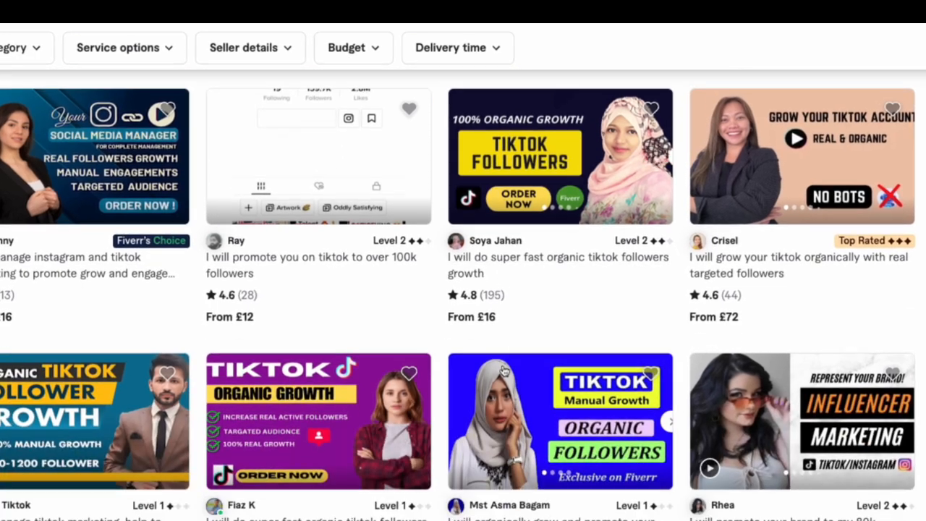
pyautogui.scroll(-3)
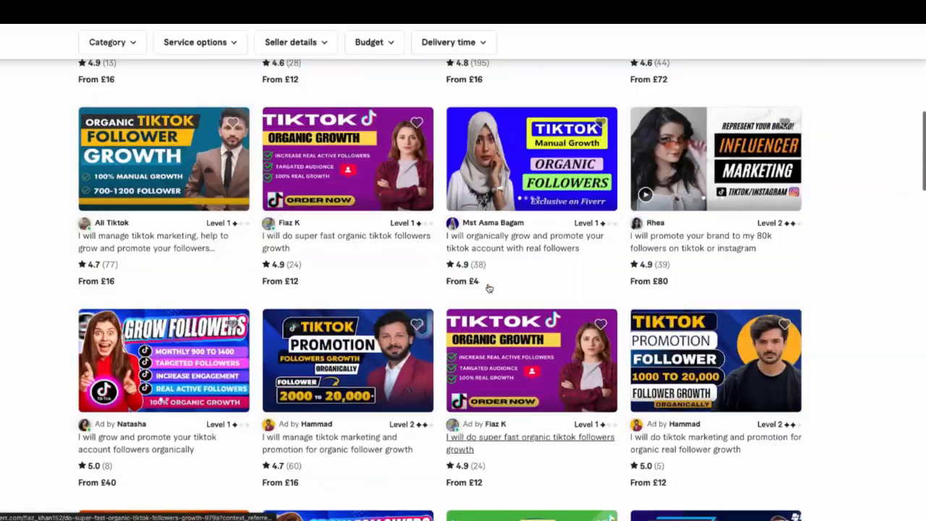
pyautogui.scroll(3)
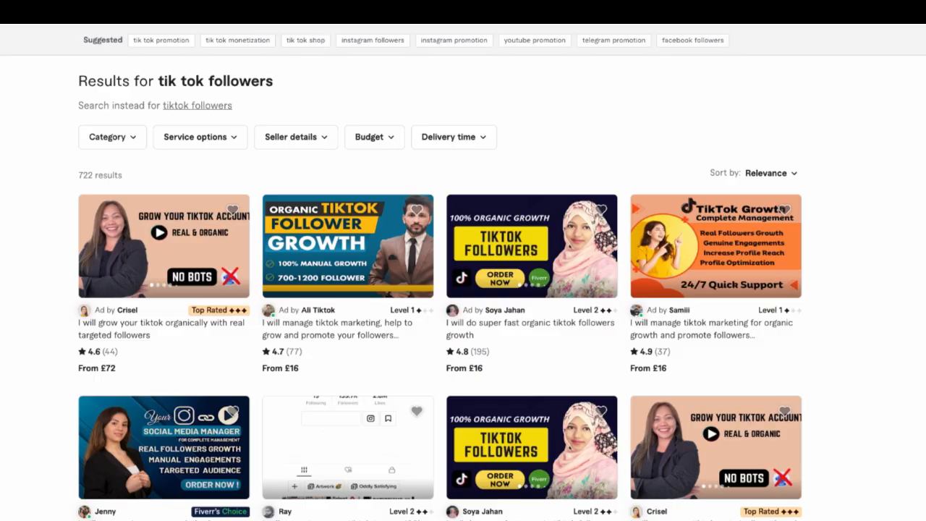
# - View Ali Tiktok's Organic TikTok Follower Growth gig: reviews, seller details and packages £15.90–£71.55
pyautogui.click(348, 246)
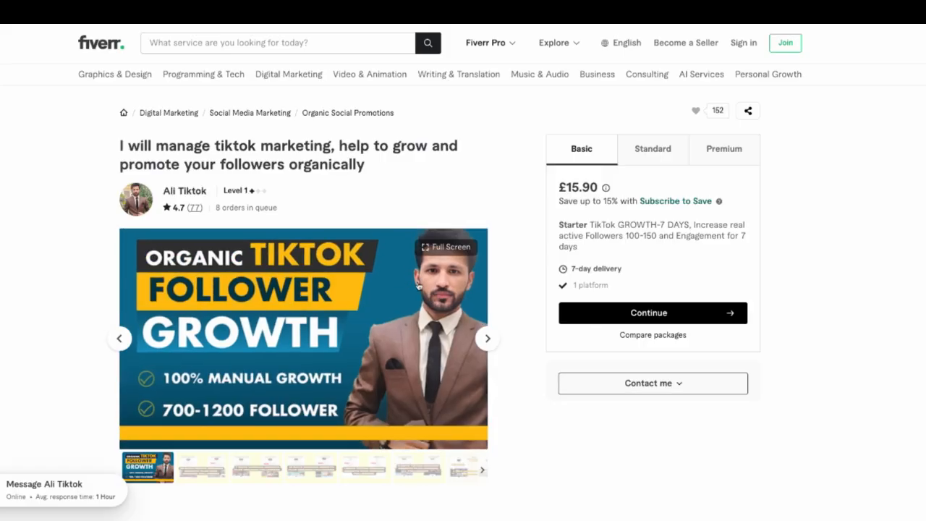
pyautogui.scroll(-3)
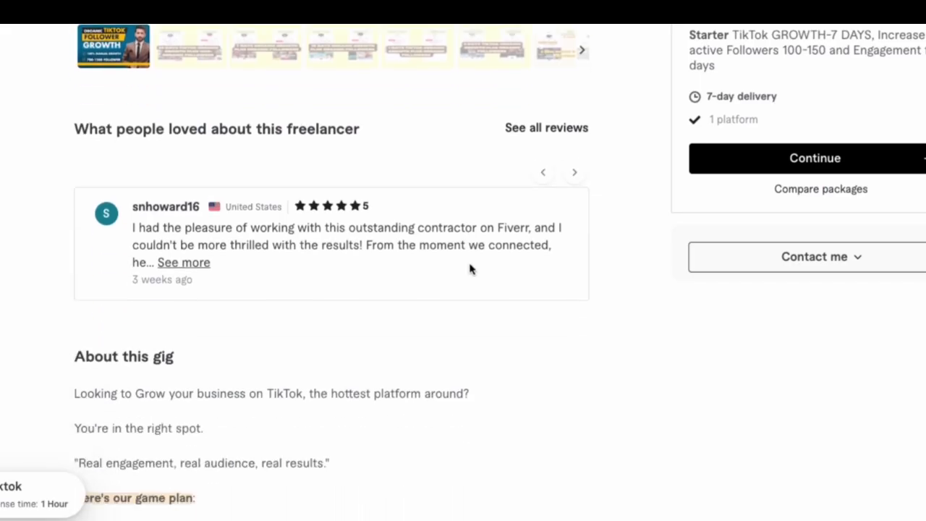
pyautogui.scroll(-3)
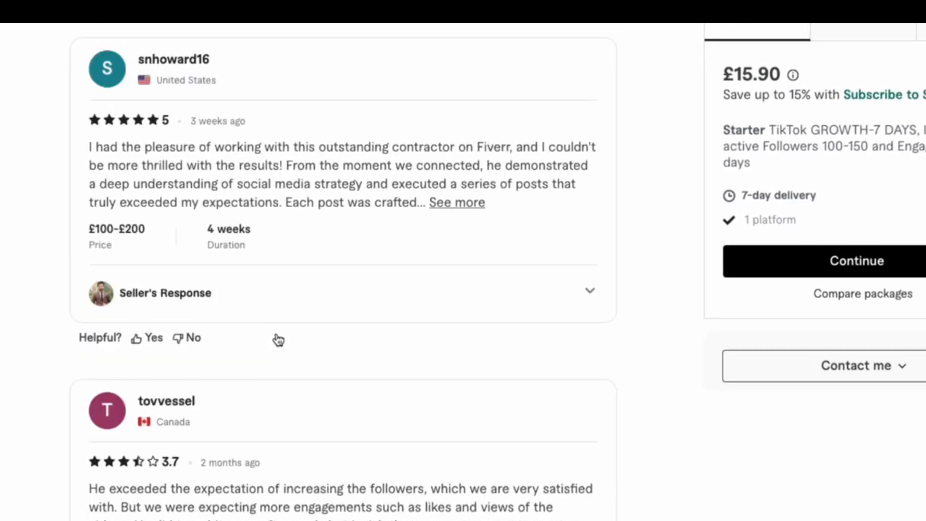
pyautogui.scroll(-3)
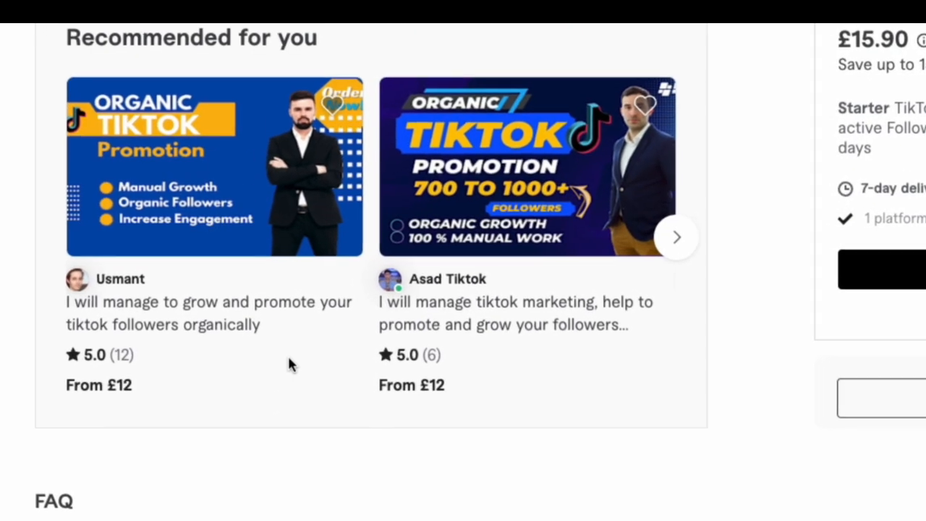
pyautogui.scroll(3)
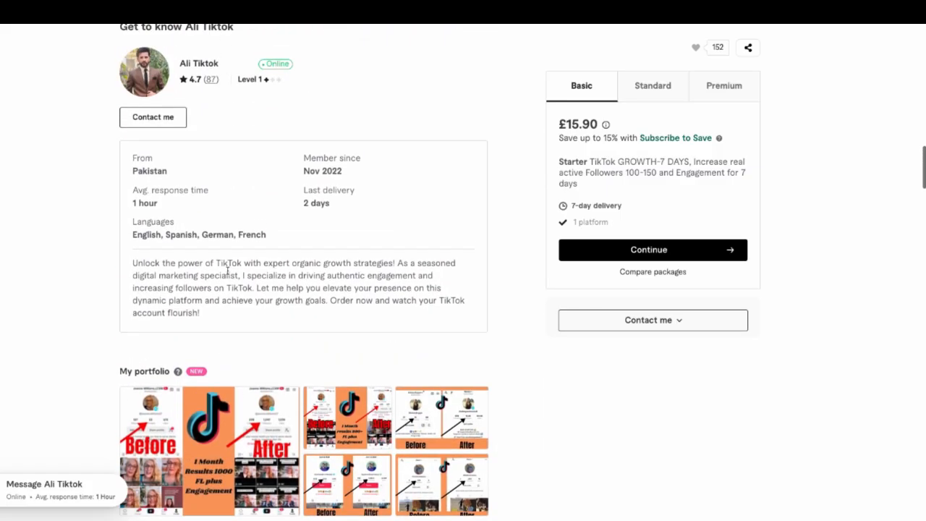
pyautogui.scroll(-3)
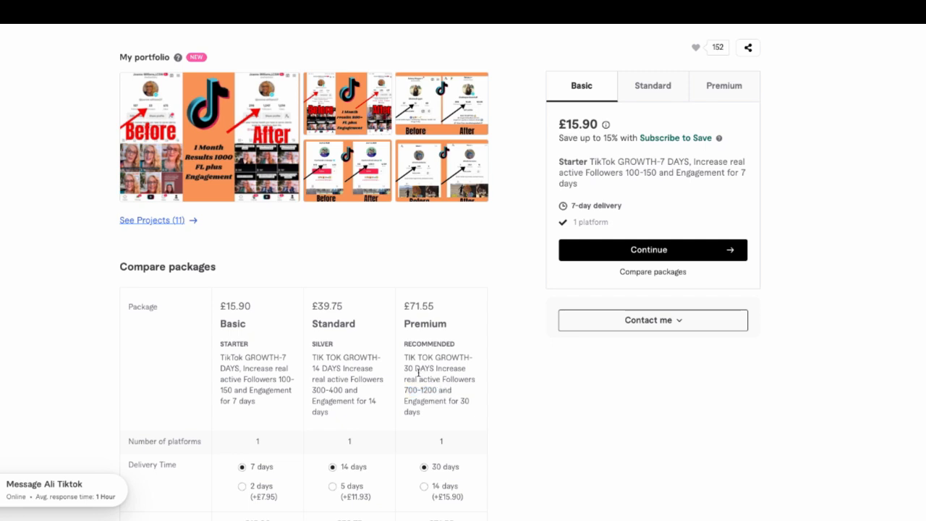
pyautogui.scroll(3)
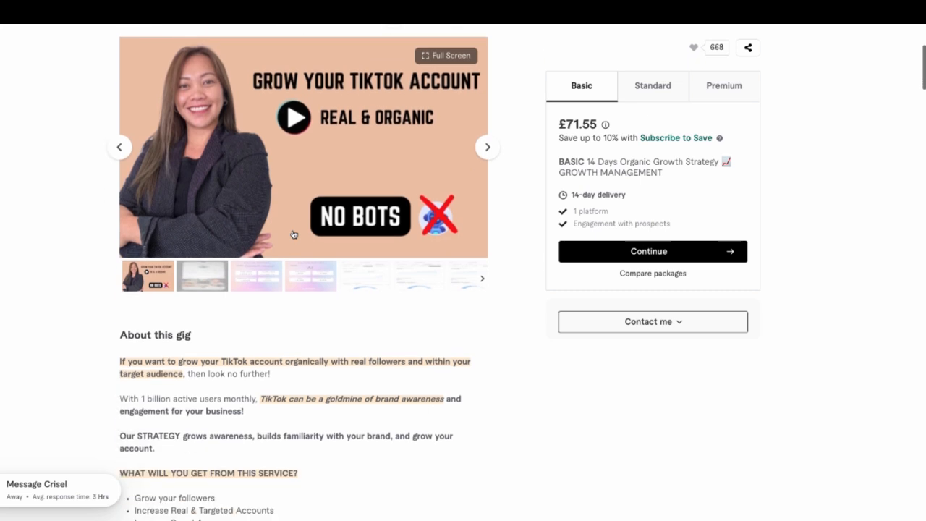
# - Review Crisel's gig description, packages £71.55–£139.13 and 44 reviews averaging 4.6 stars
pyautogui.scroll(-3)
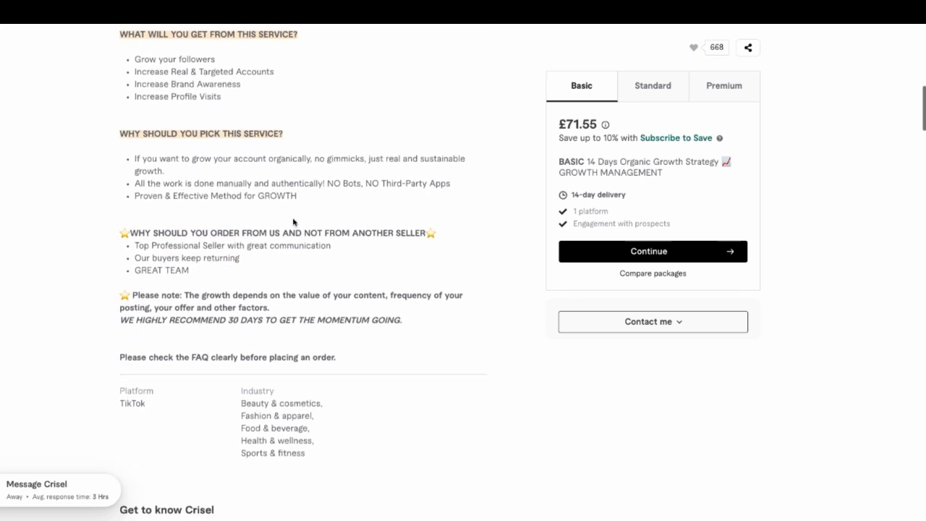
pyautogui.scroll(-3)
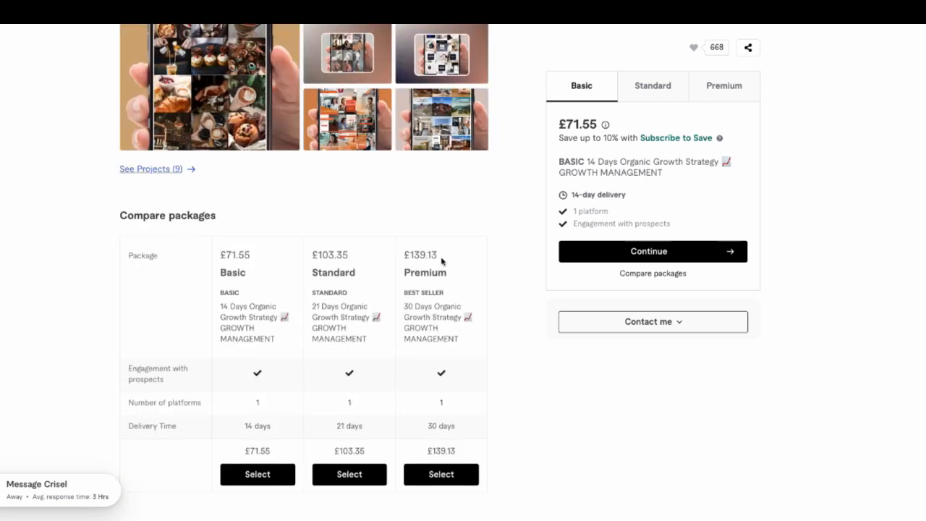
pyautogui.scroll(-3)
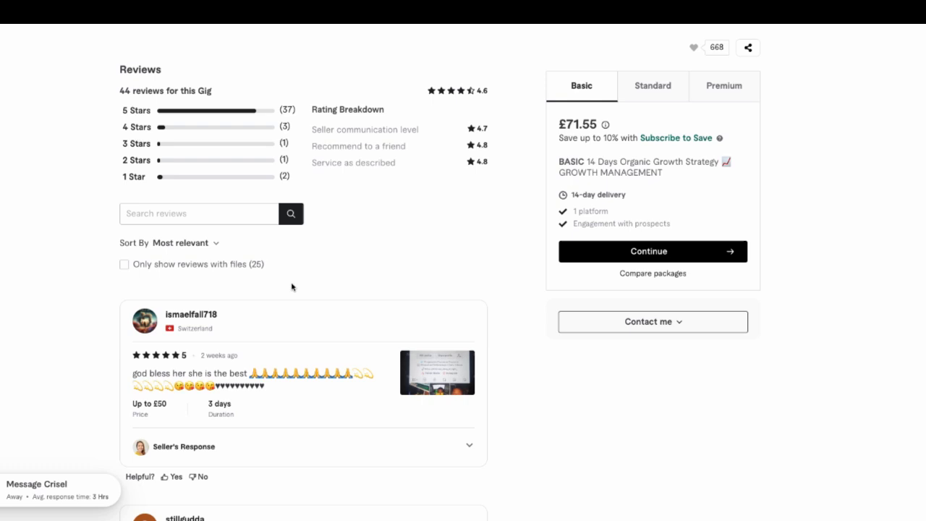